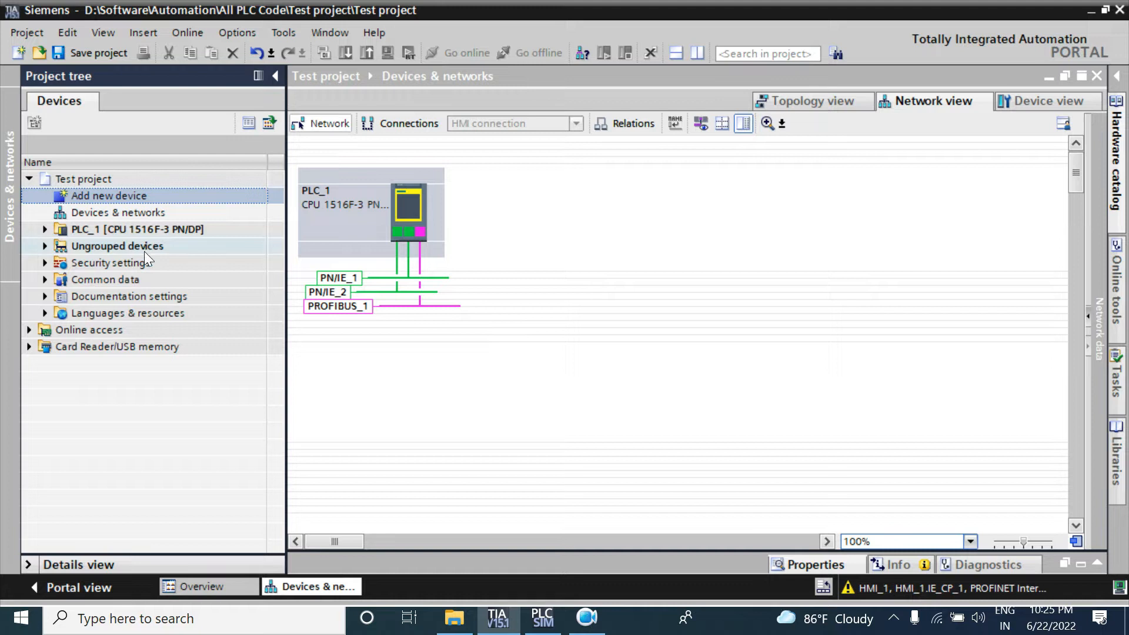
Open Add new device and browse the Controllers, HMI and PC systems categories, ending on HMI
left_click(140, 229)
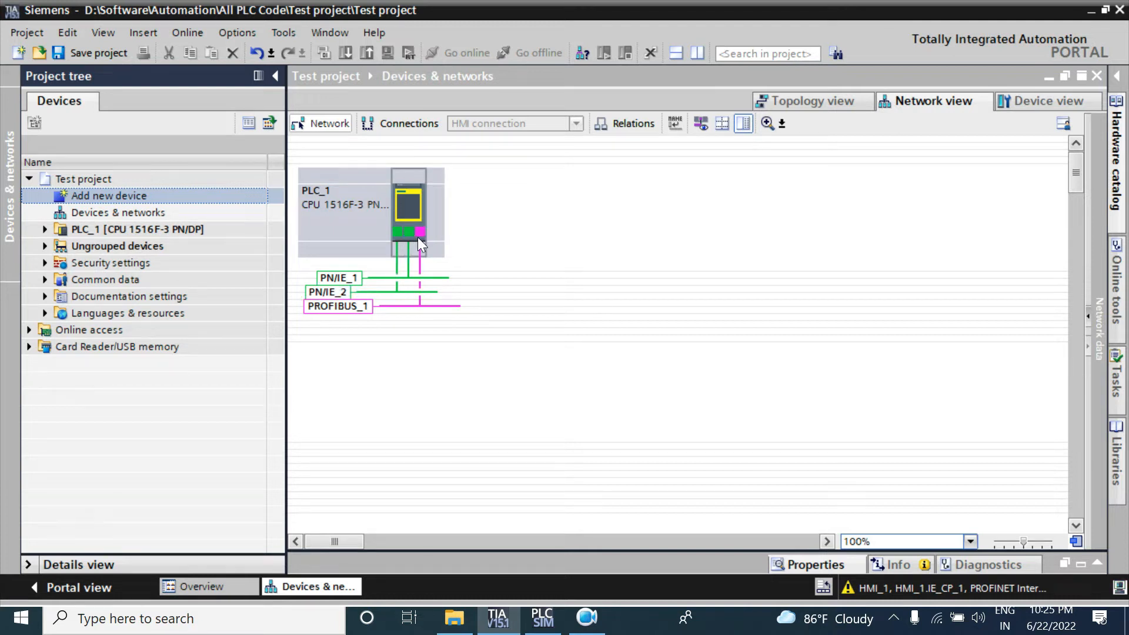
left_click(109, 196)
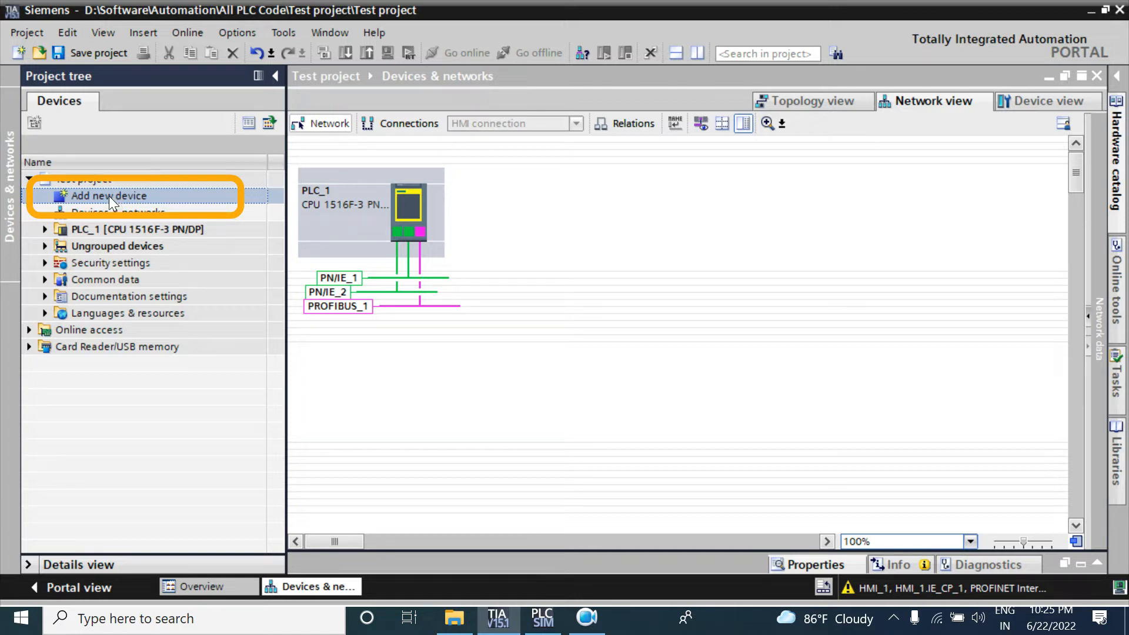
double_click(108, 196)
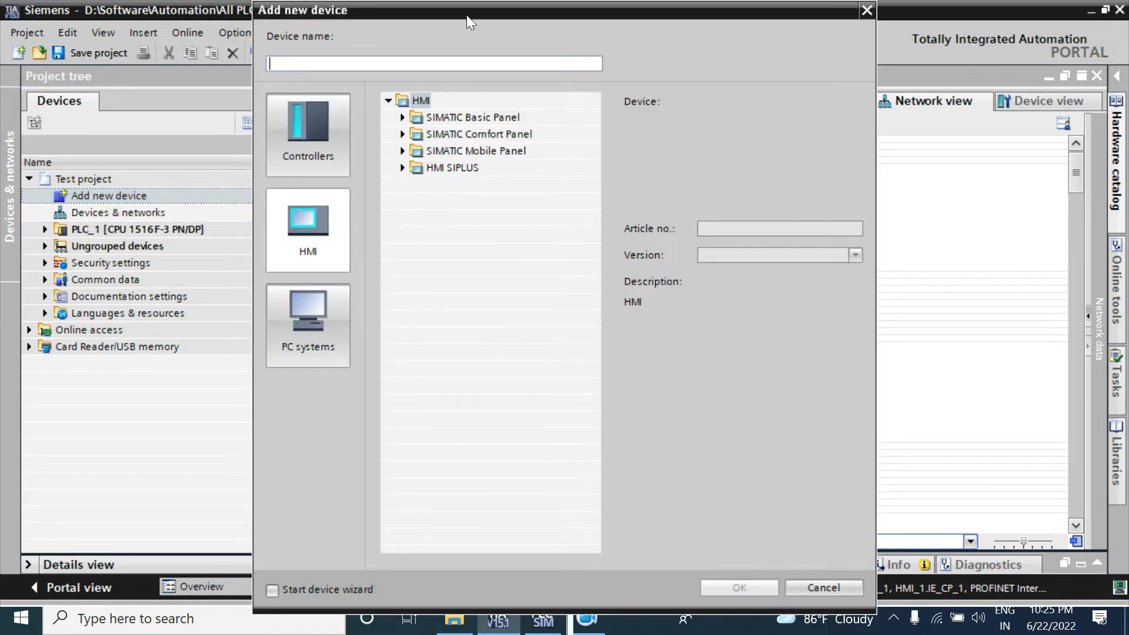
mouse_move(511, 314)
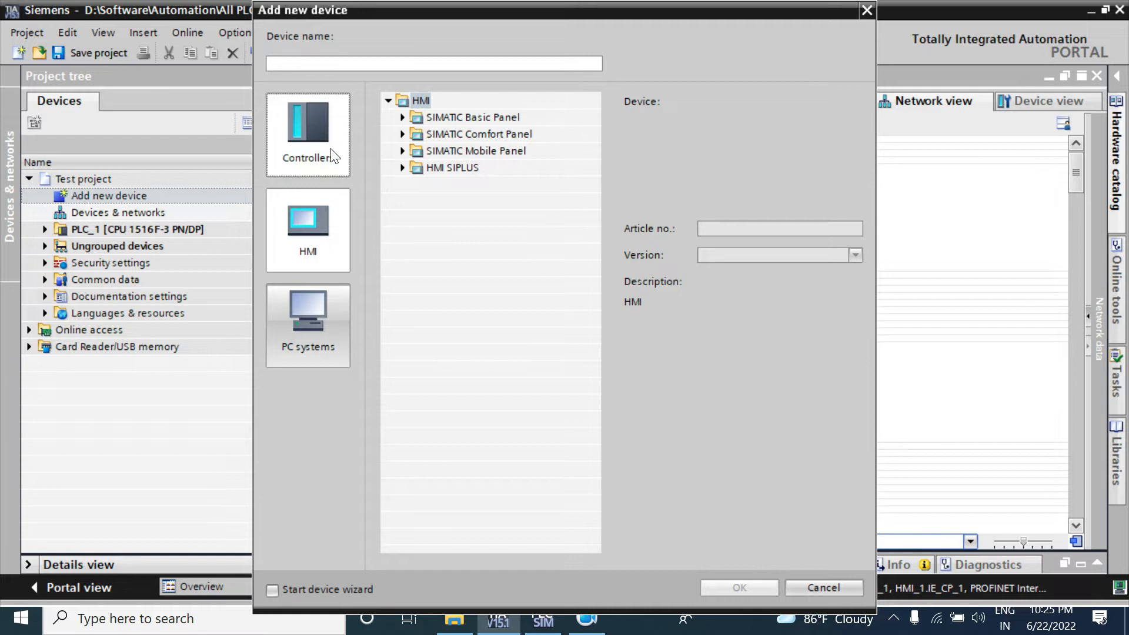
left_click(308, 134)
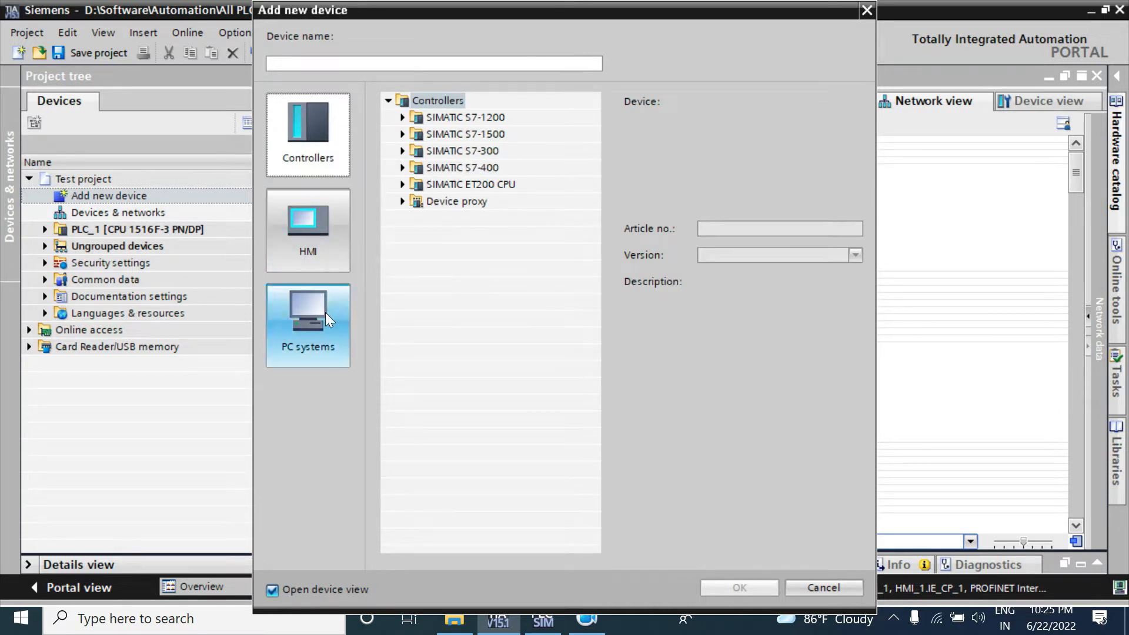
left_click(308, 229)
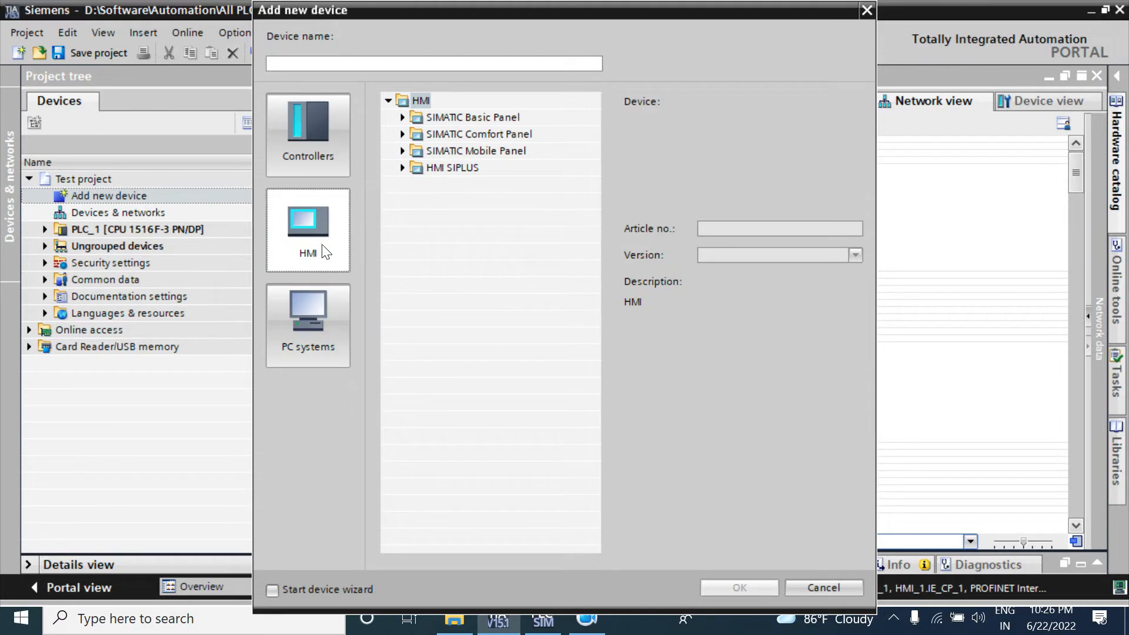
left_click(308, 325)
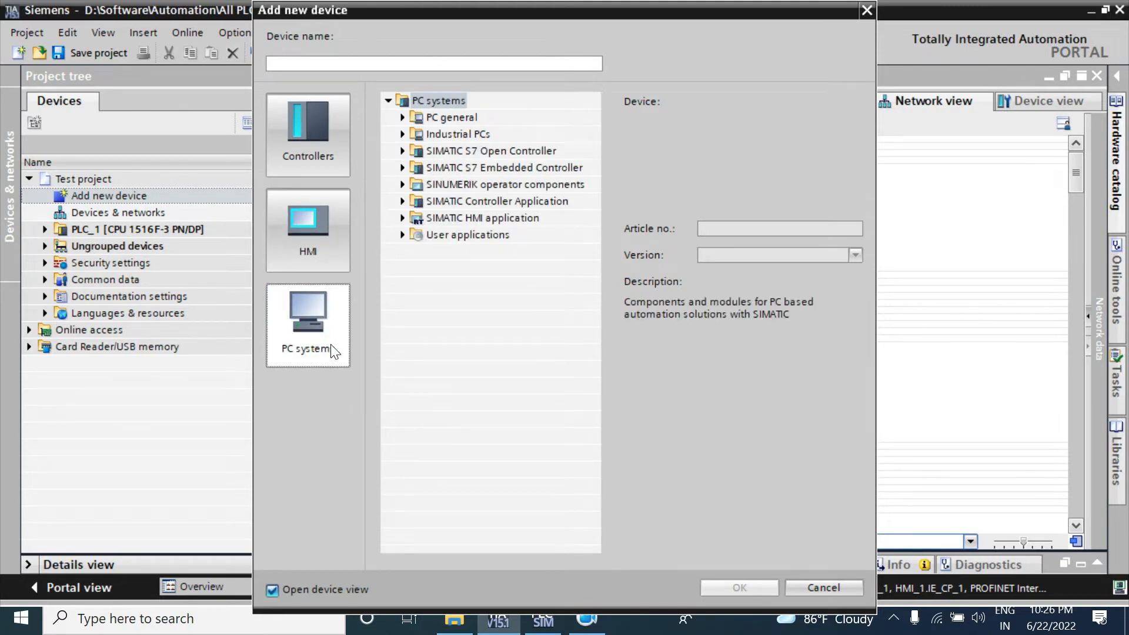
left_click(308, 229)
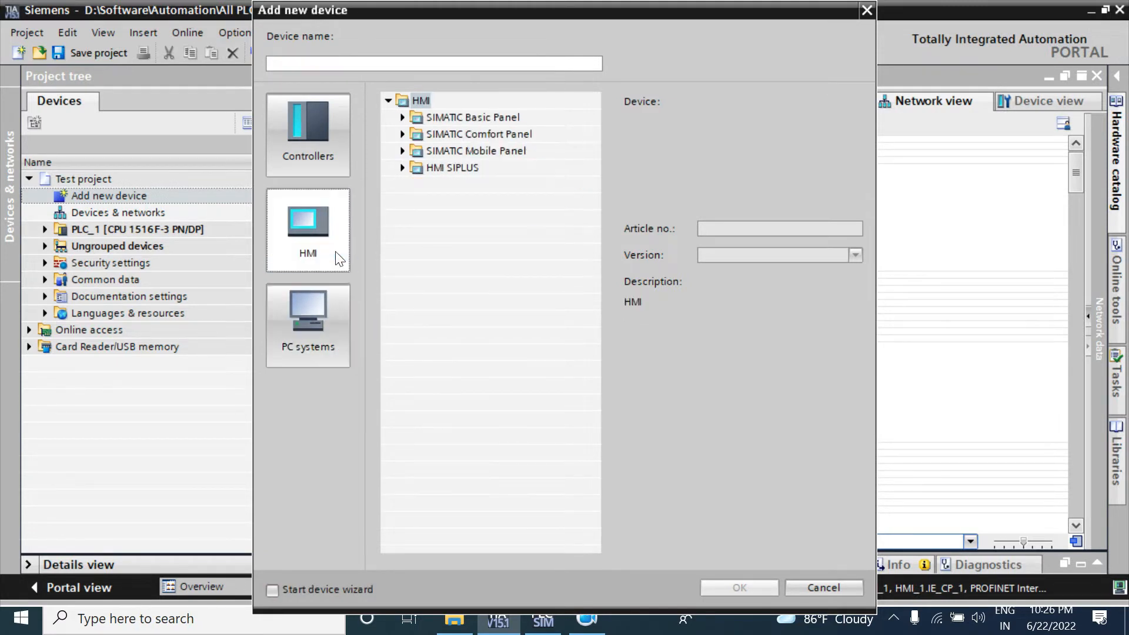
mouse_move(467, 257)
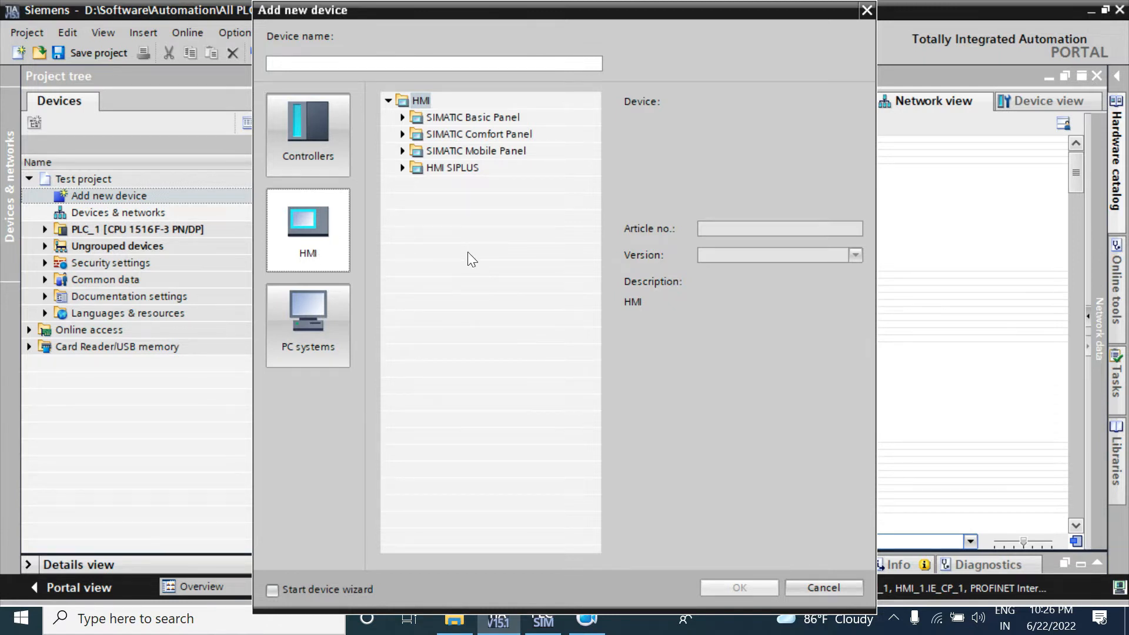
mouse_move(434, 175)
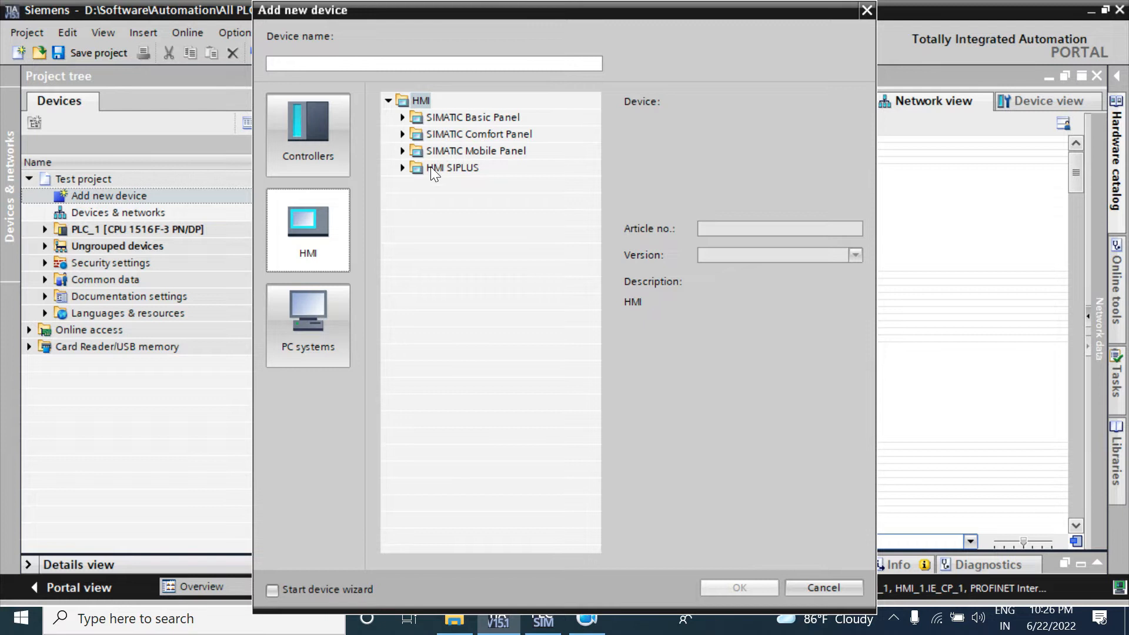
mouse_move(437, 167)
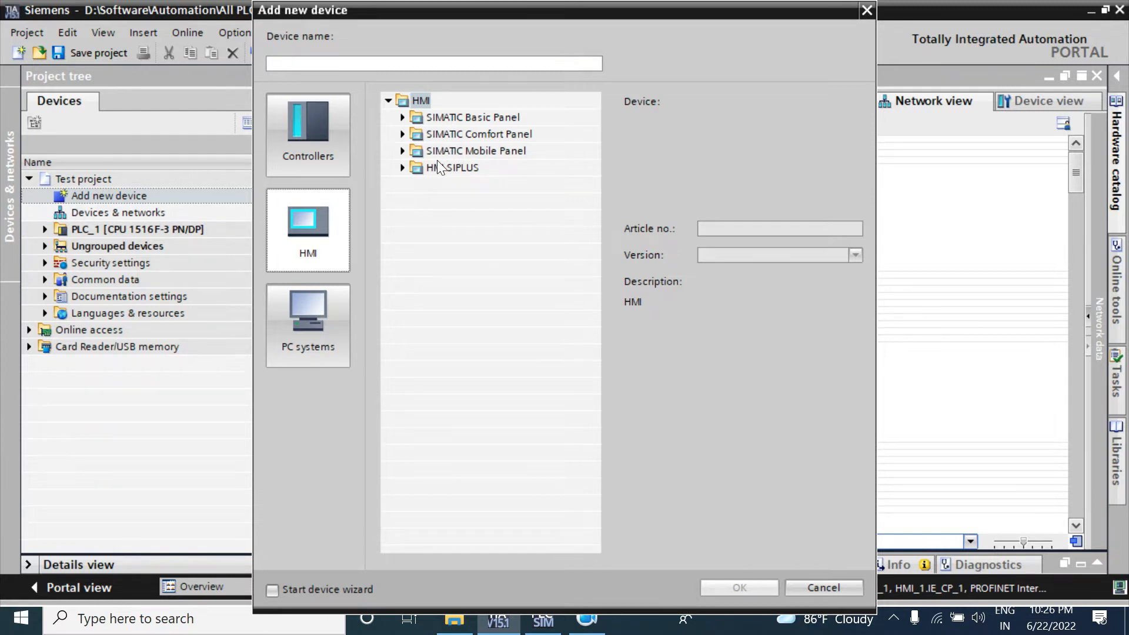
mouse_move(464, 212)
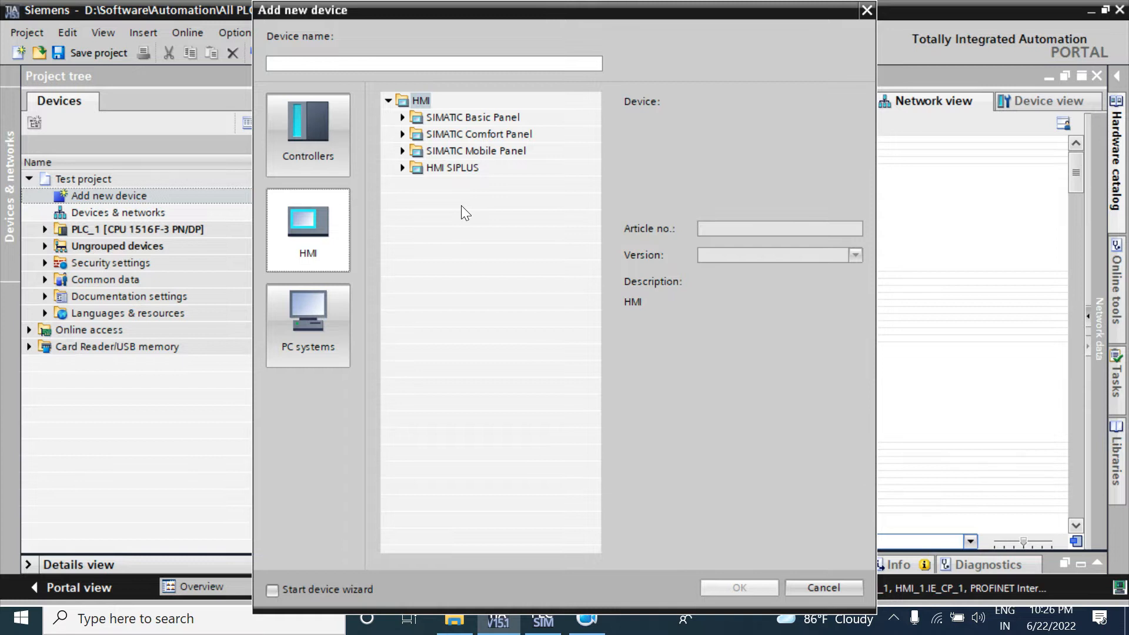
mouse_move(446, 119)
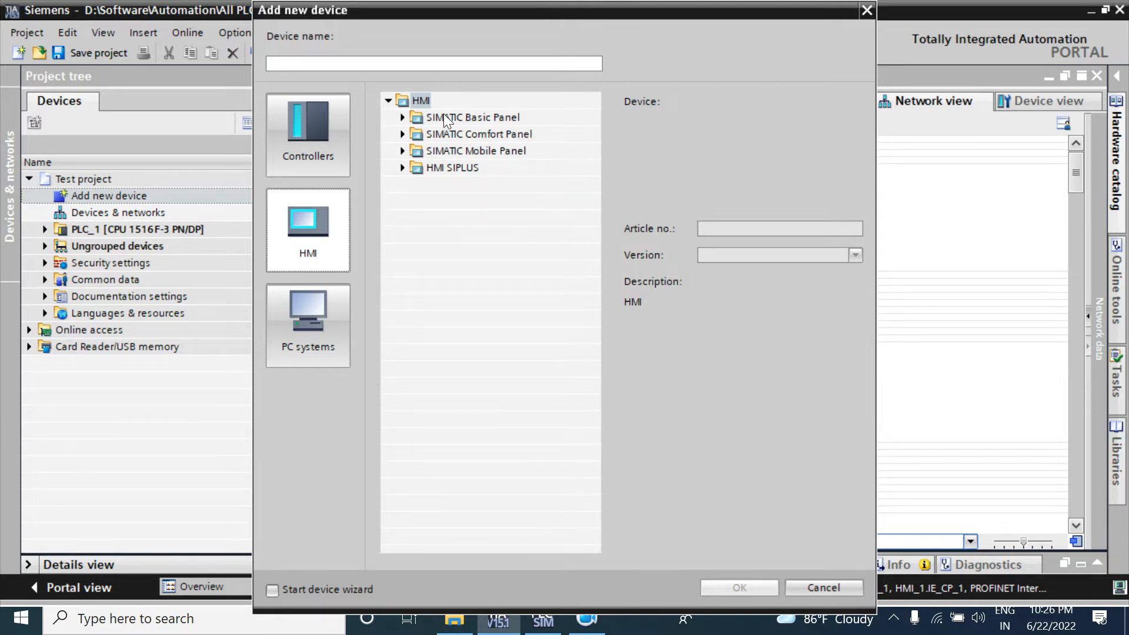
mouse_move(461, 167)
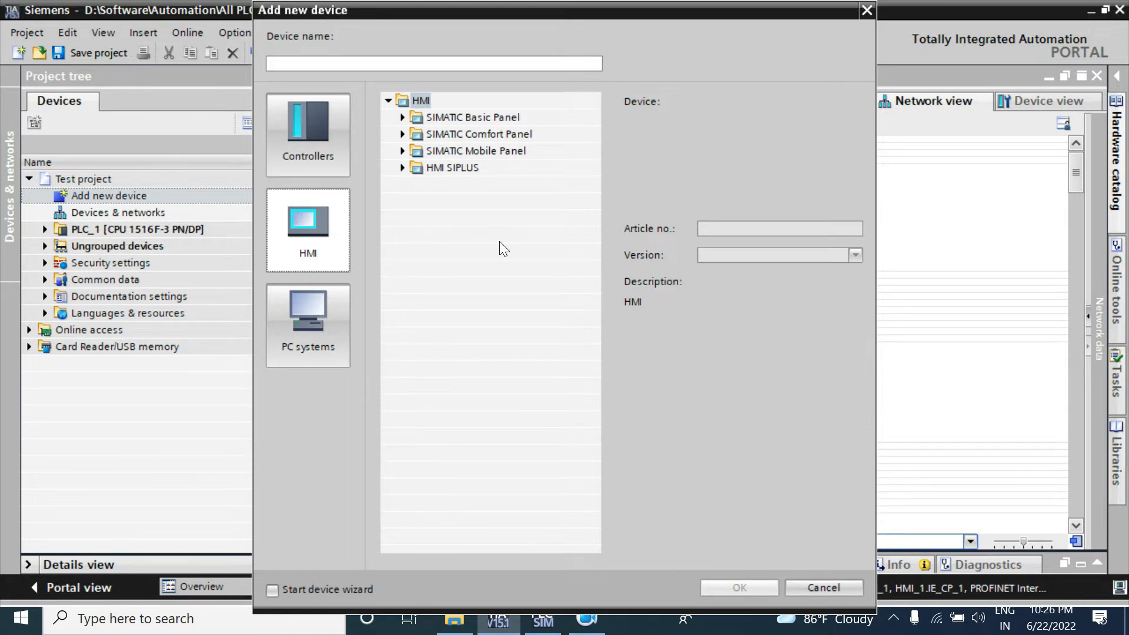
mouse_move(474, 176)
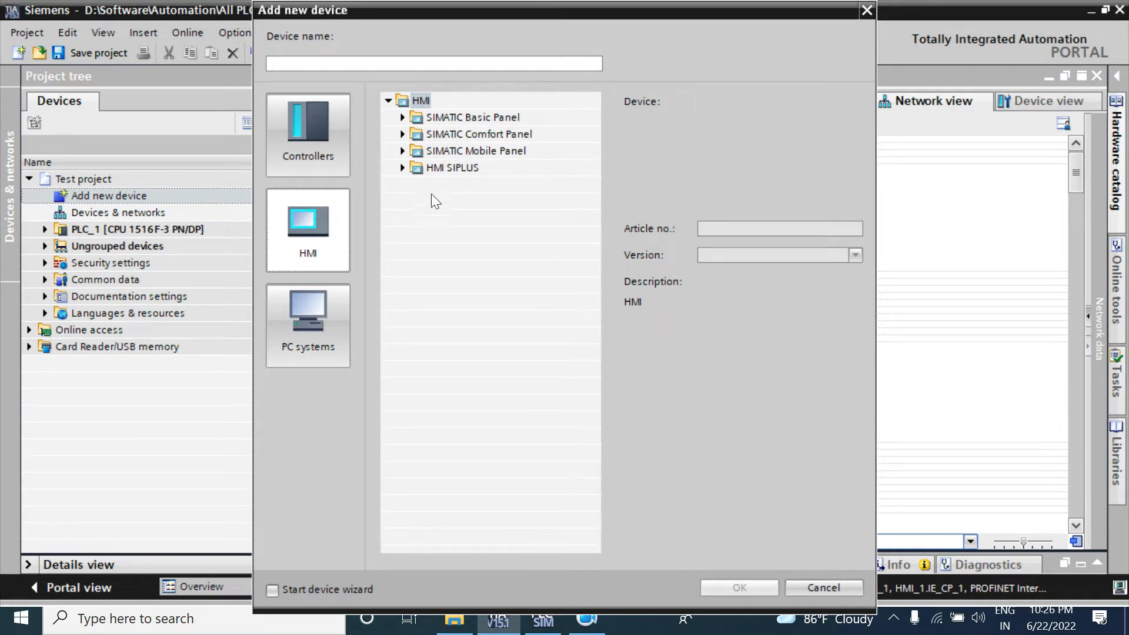
mouse_move(434, 201)
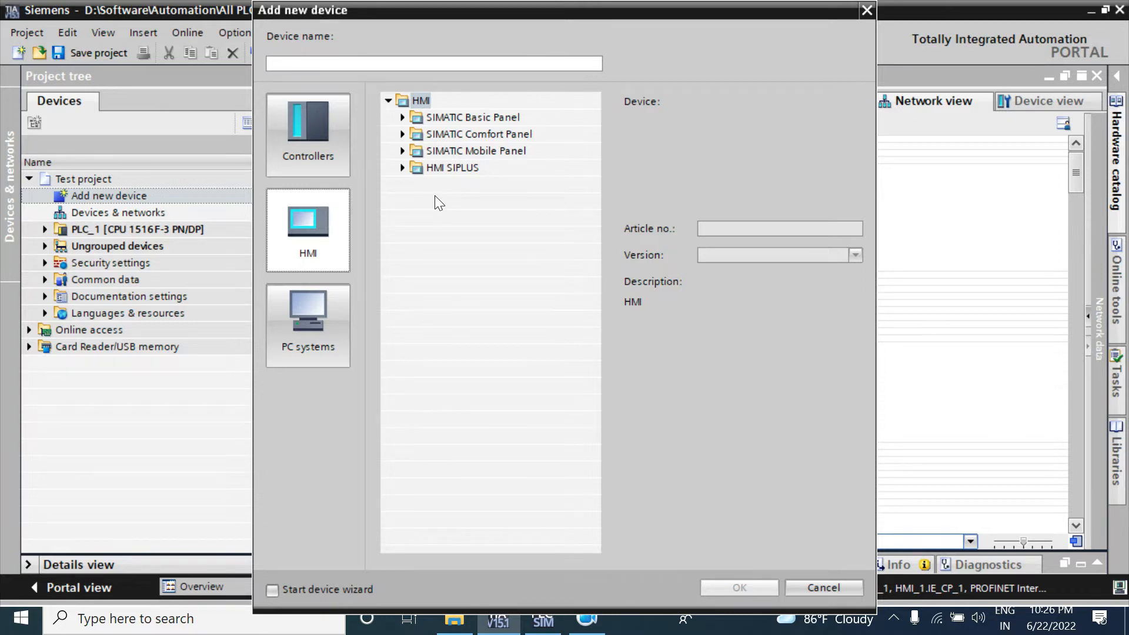
mouse_move(504, 134)
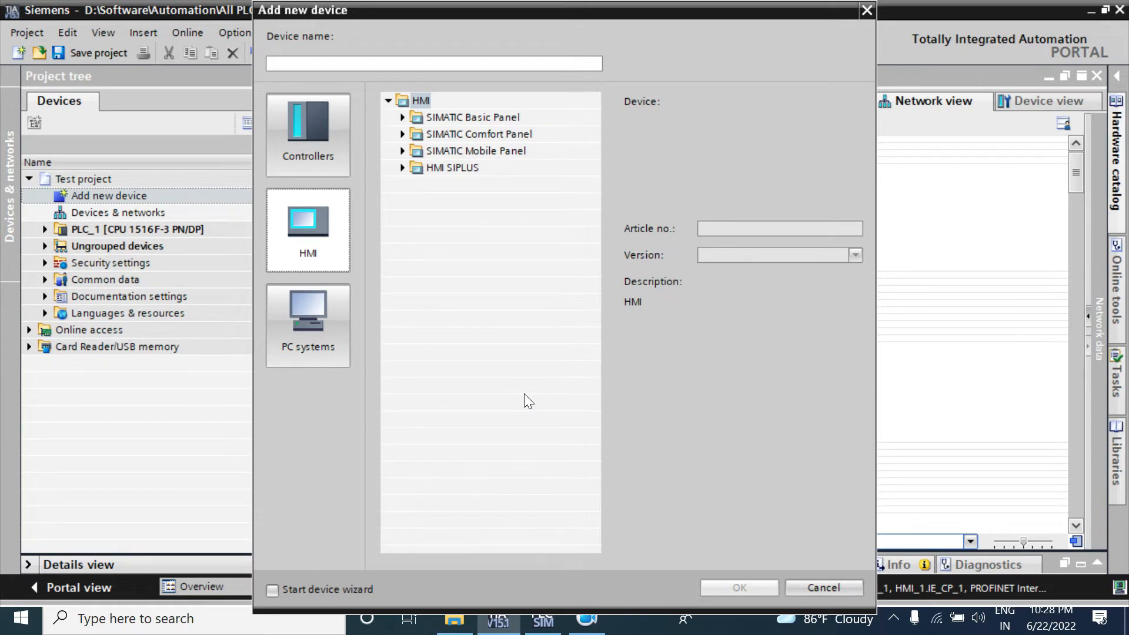
mouse_move(493, 283)
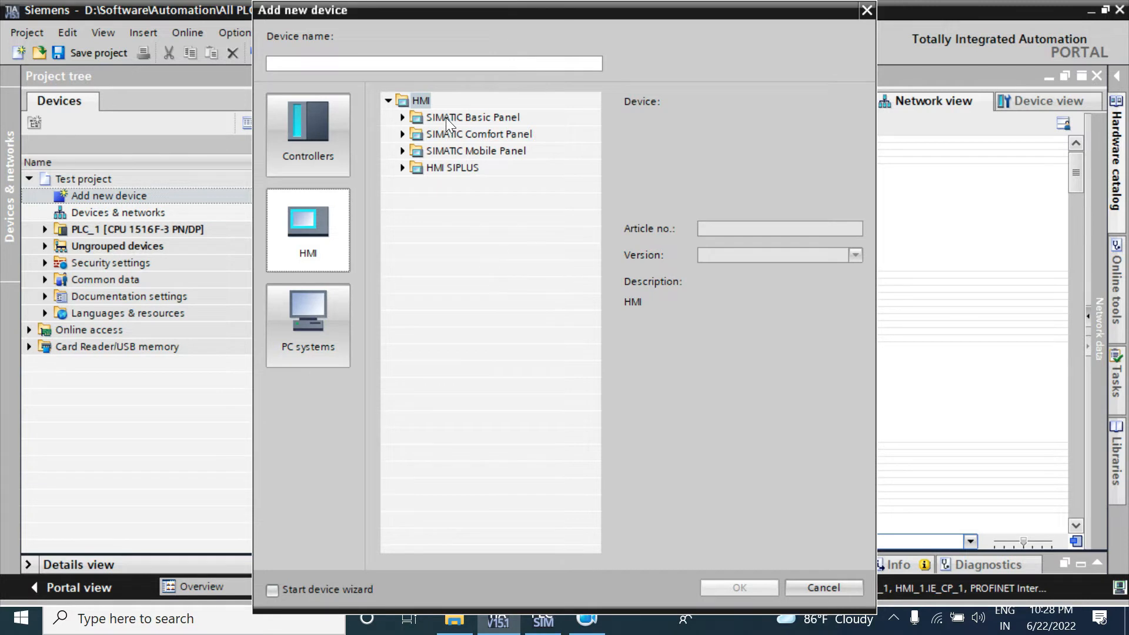
Compare KTP700 Basic 7" variants and select KTP700 Basic PN, 6AV2 123-2GB03-0AX0
left_click(402, 117)
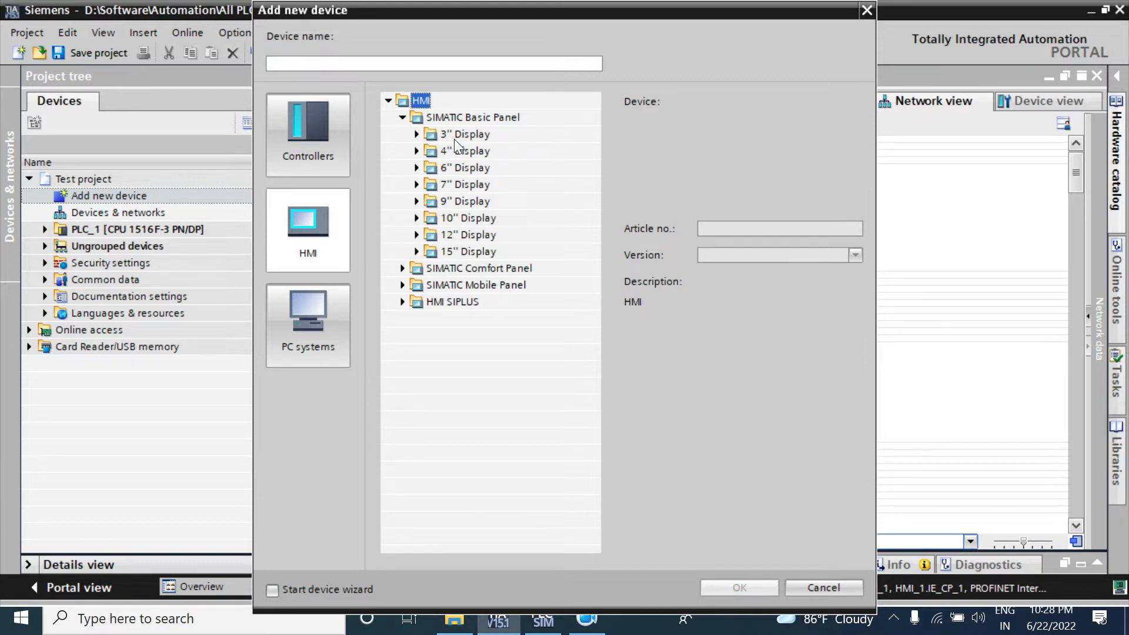
left_click(416, 184)
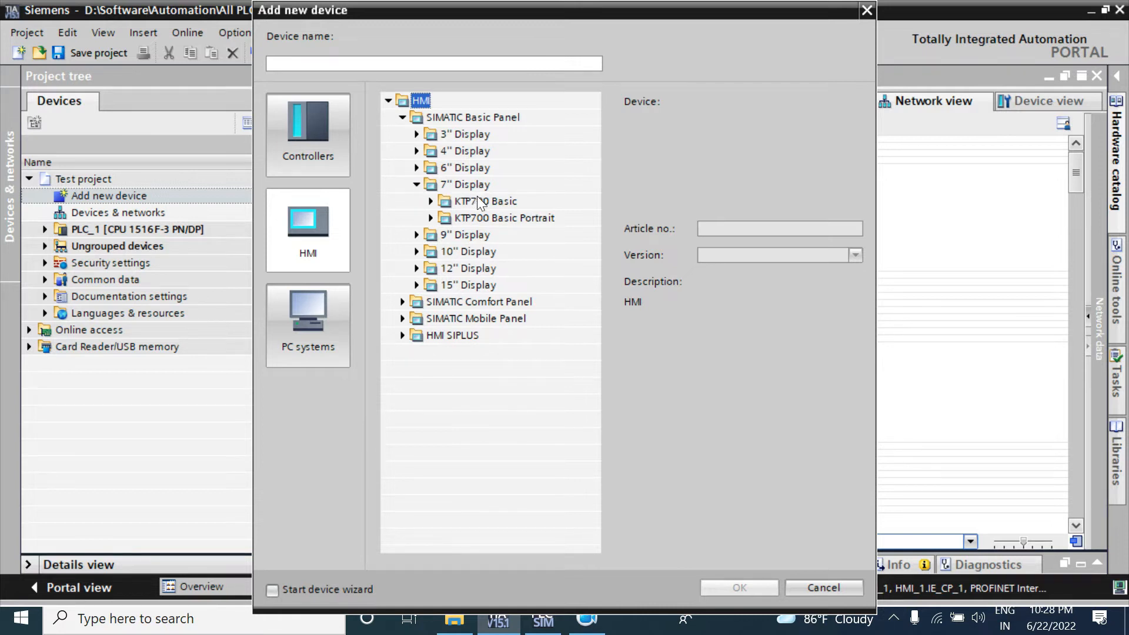
mouse_move(494, 192)
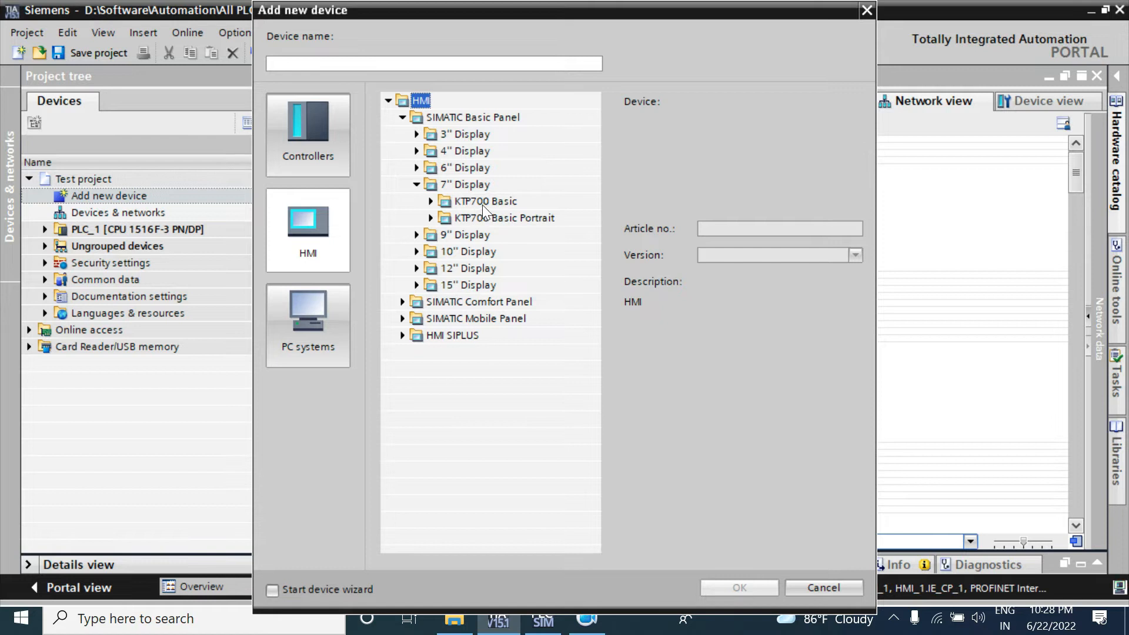
mouse_move(501, 208)
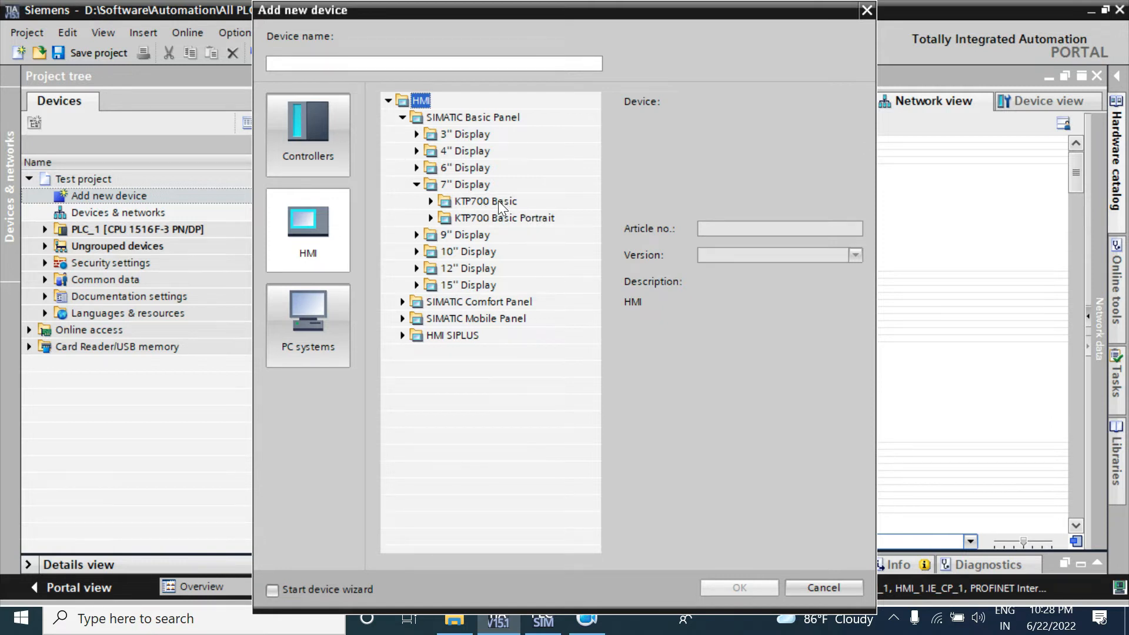
left_click(430, 201)
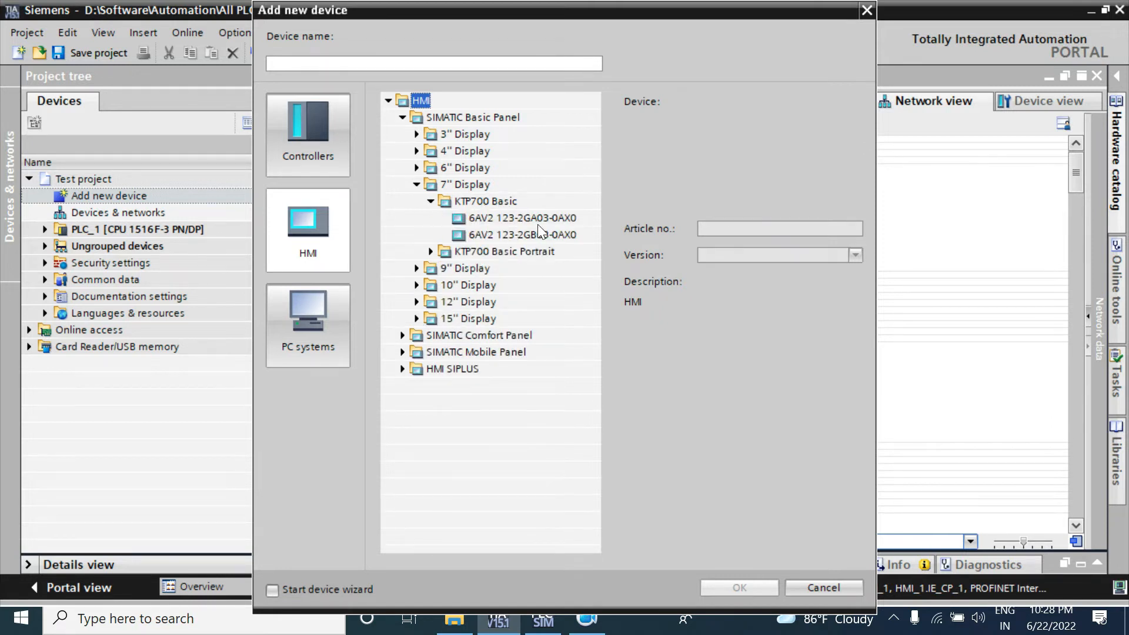
left_click(519, 218)
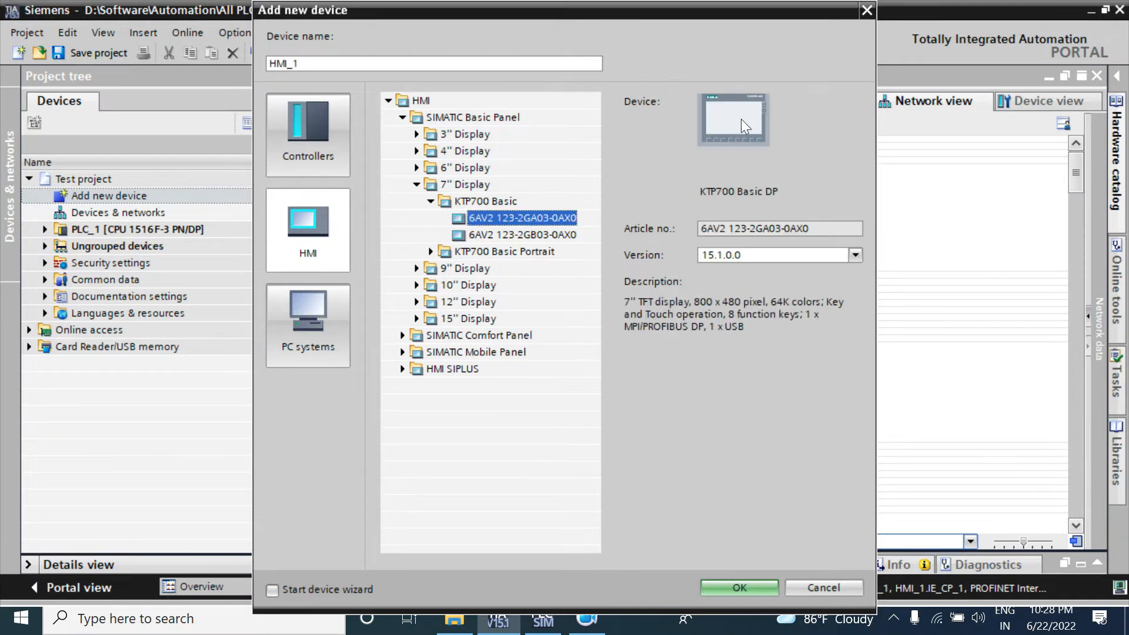
left_click(430, 251)
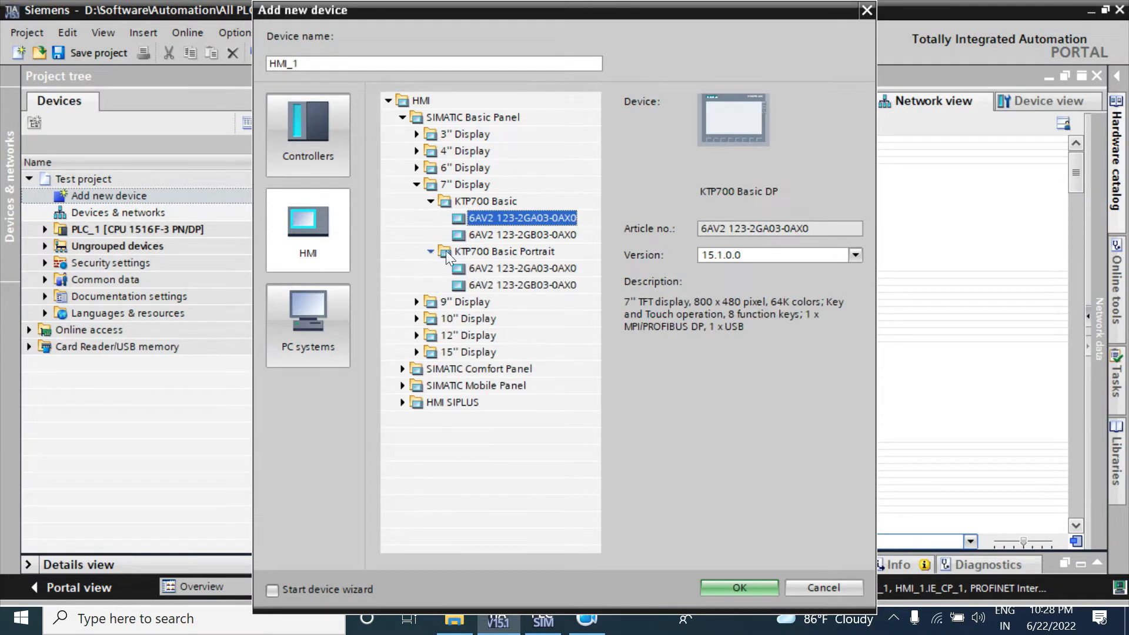
left_click(520, 268)
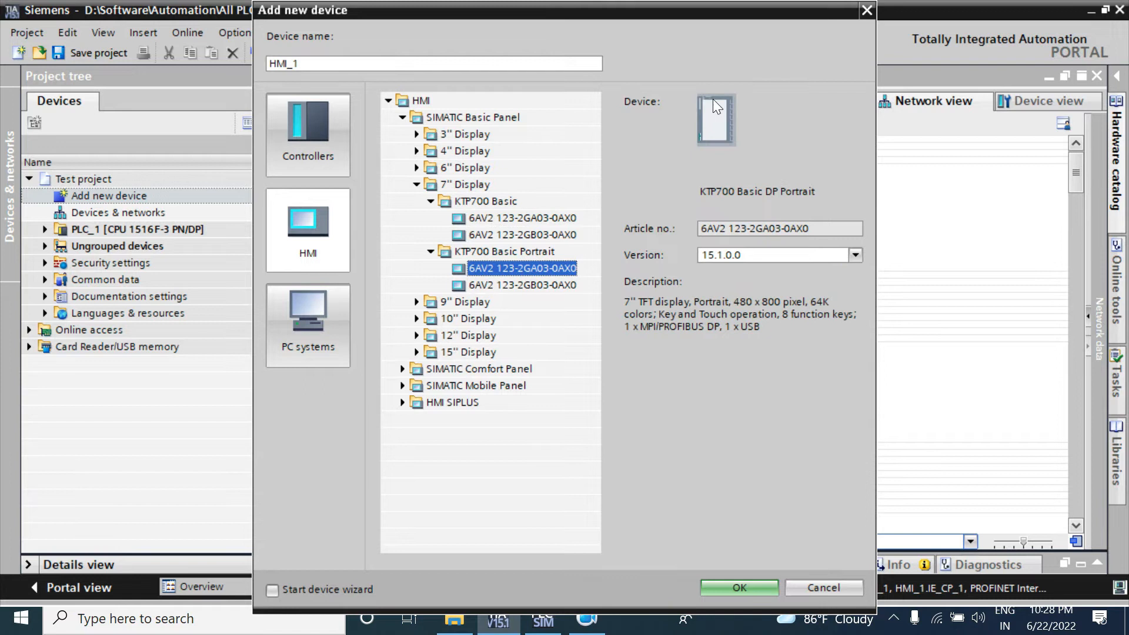
mouse_move(716, 138)
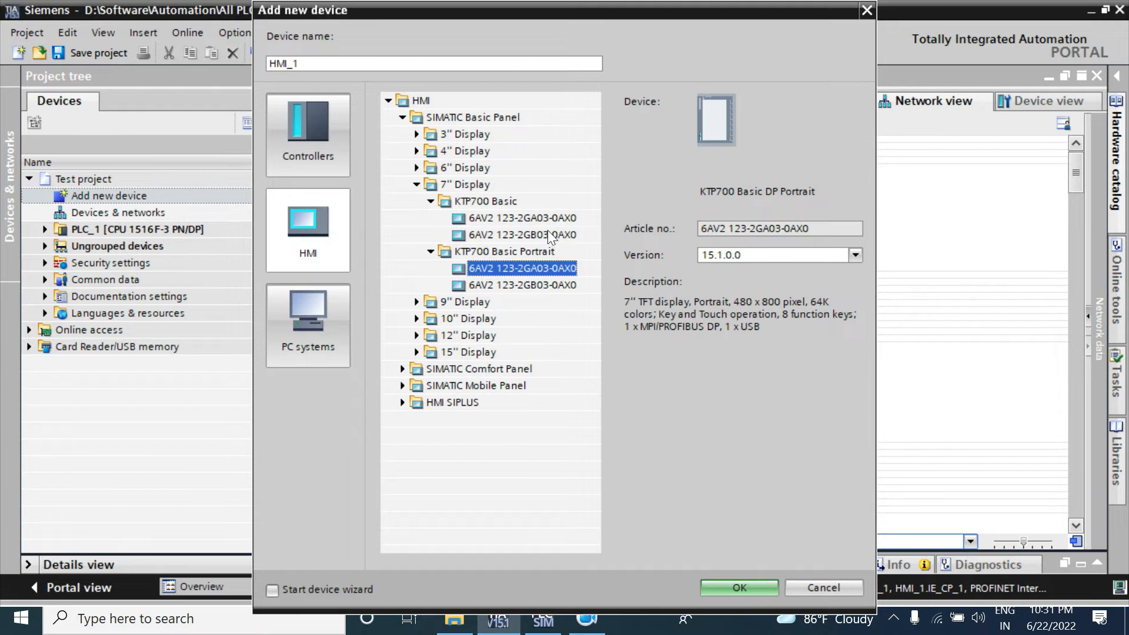
left_click(520, 234)
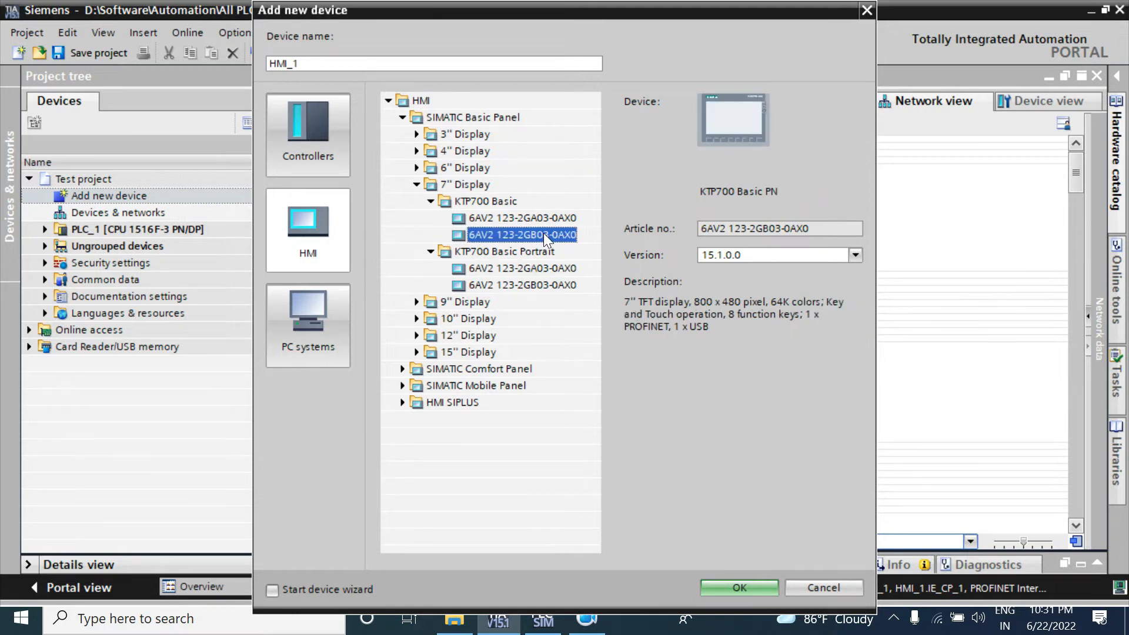
left_click(519, 218)
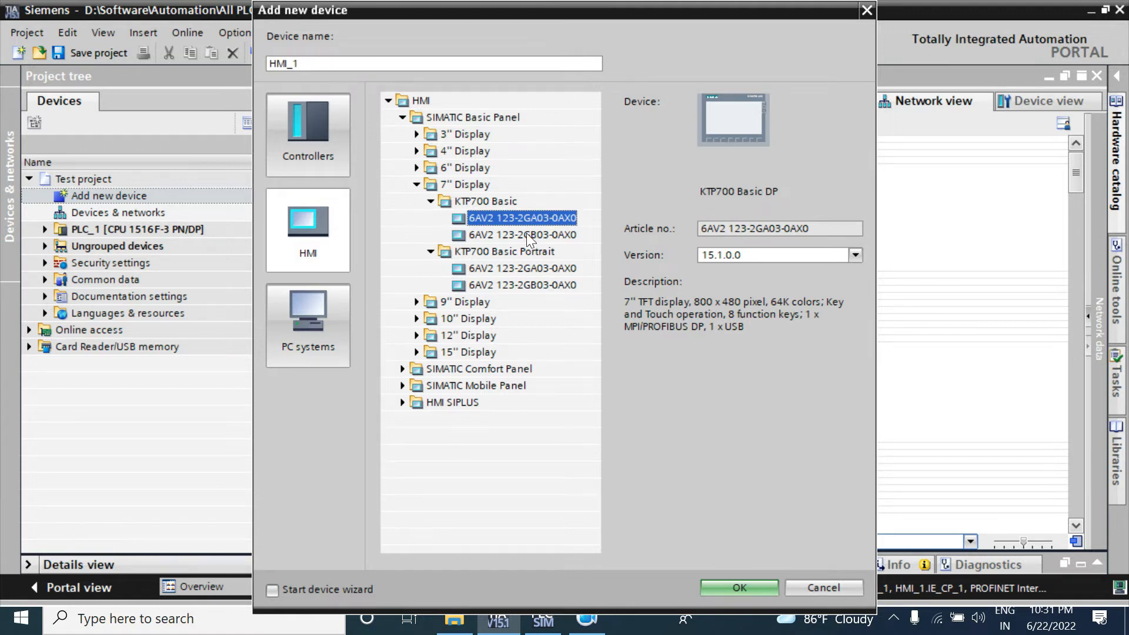
left_click(520, 234)
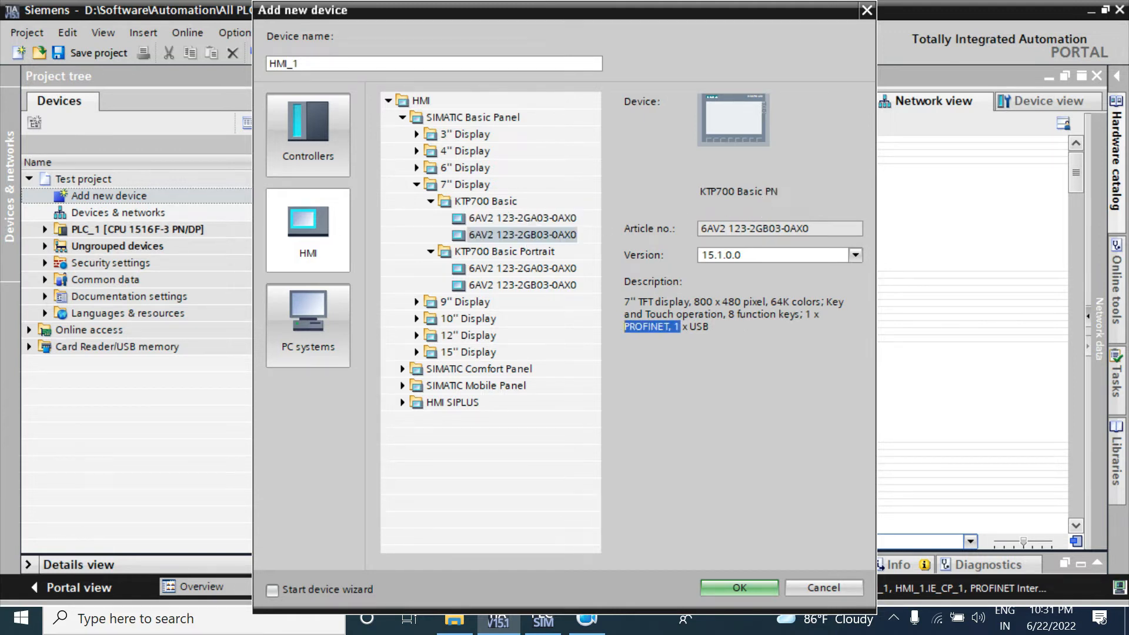
mouse_move(804, 493)
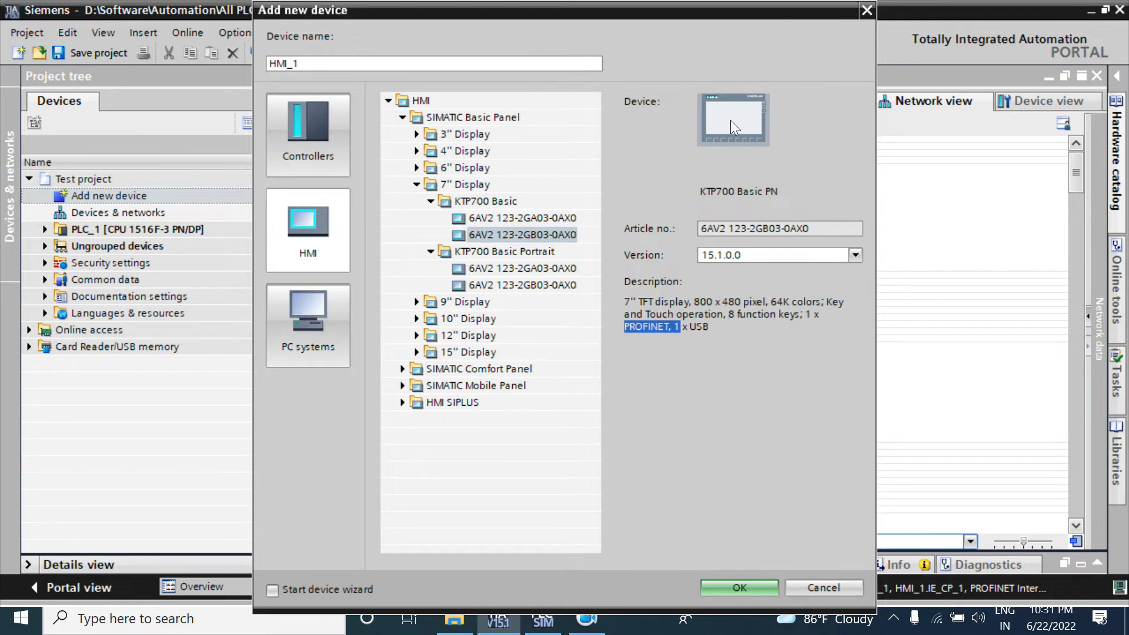
mouse_move(545, 481)
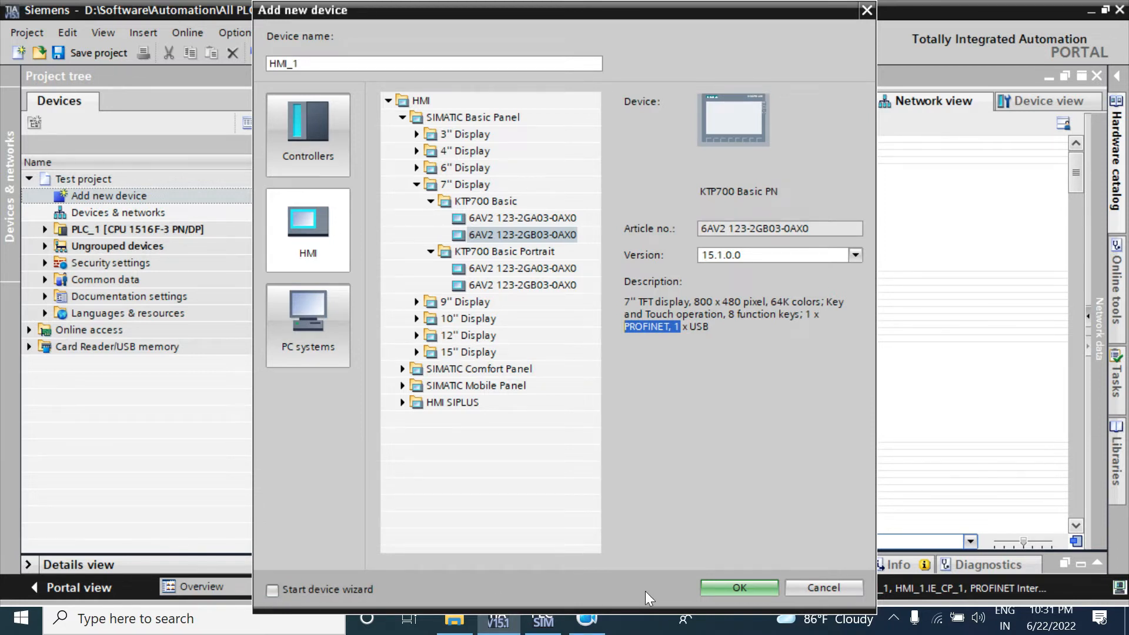
mouse_move(584, 471)
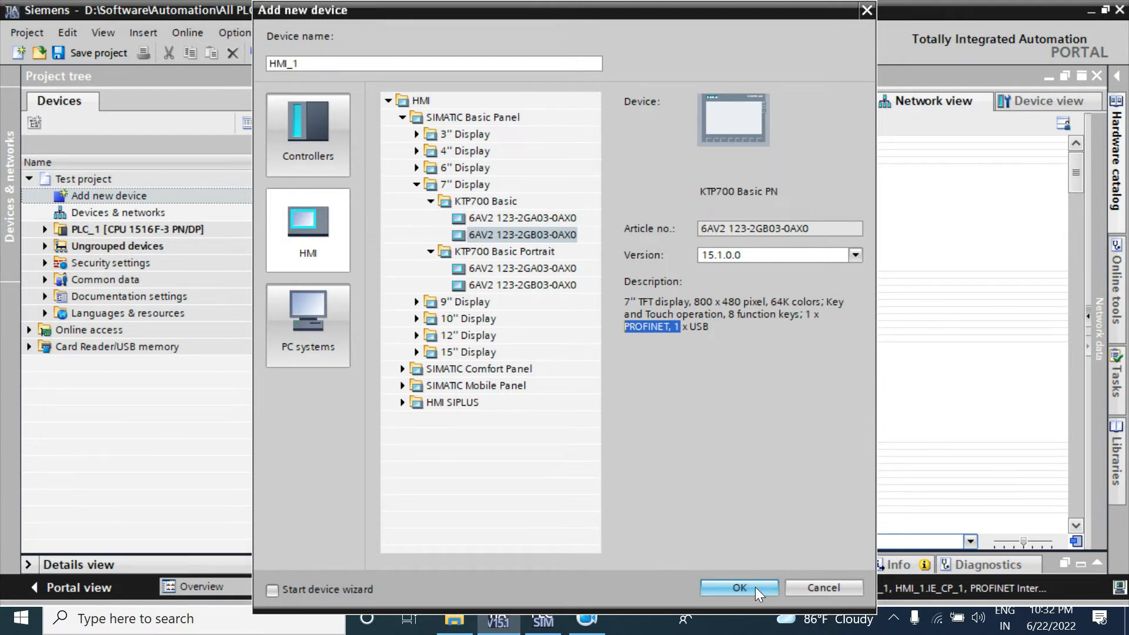
Confirm adding the KTP700 Basic PN as HMI_1 and scroll through its Screen_1
left_click(738, 587)
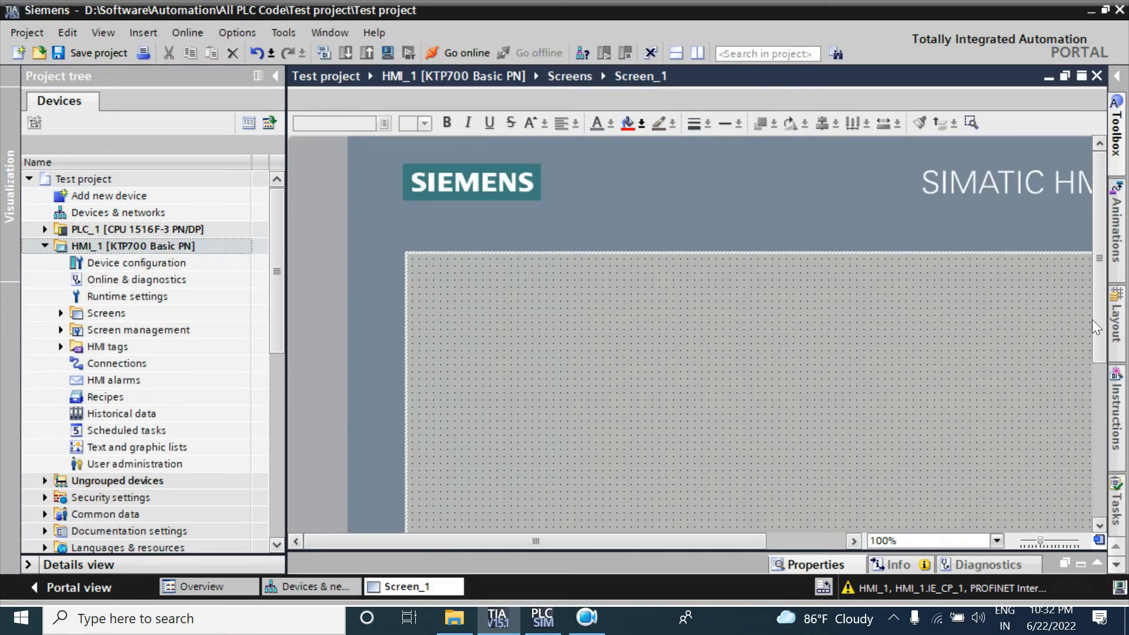
scroll("down", 3)
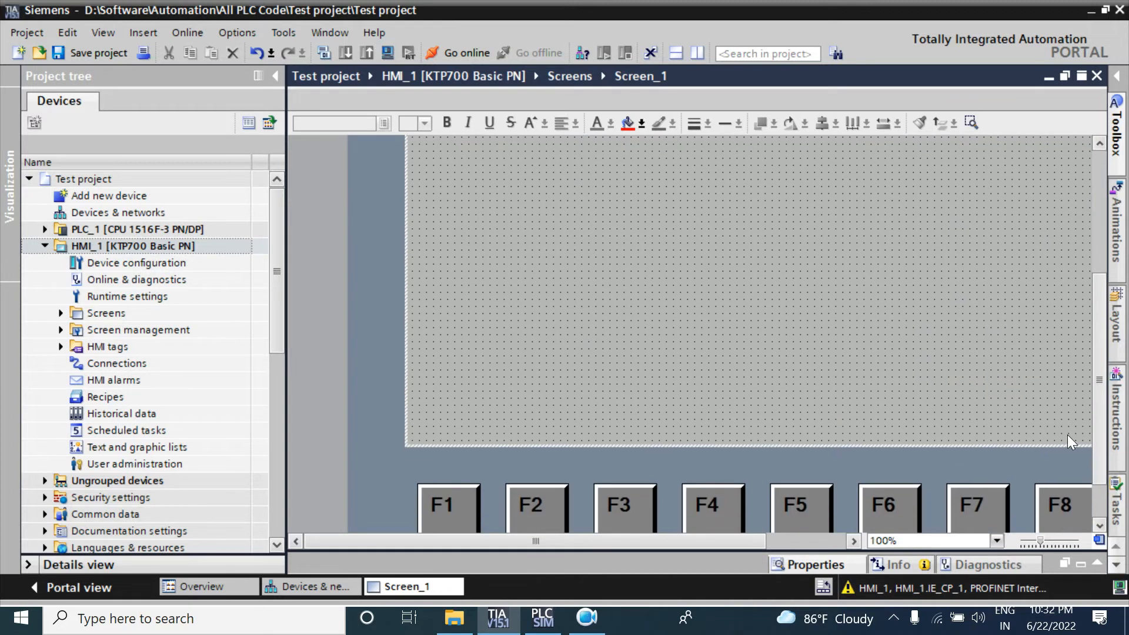
scroll("down", 3)
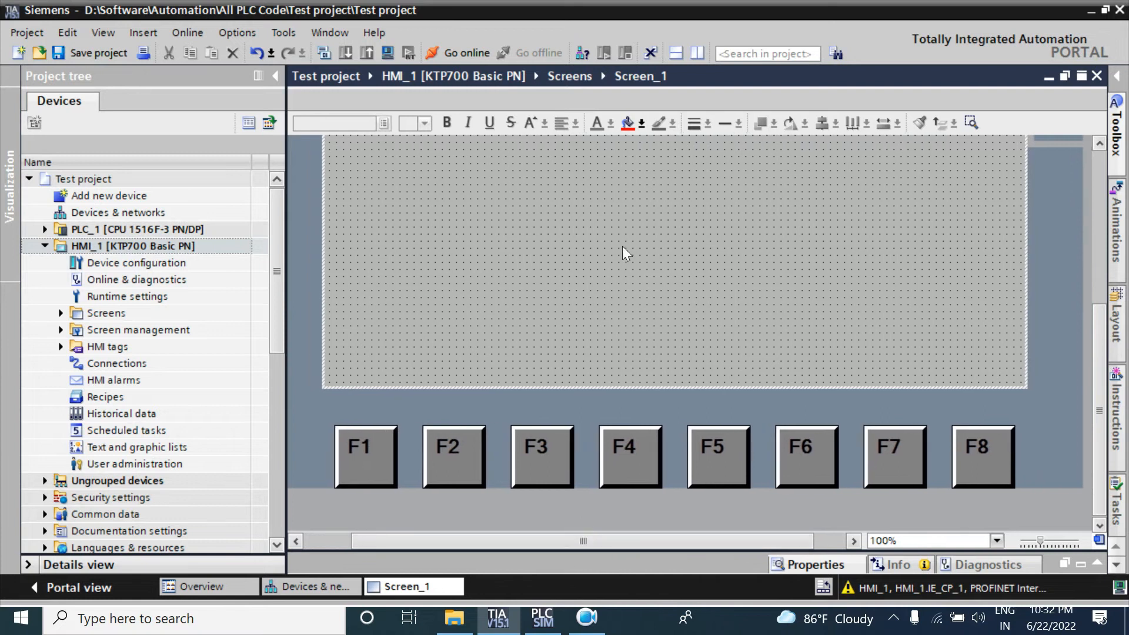
mouse_move(619, 239)
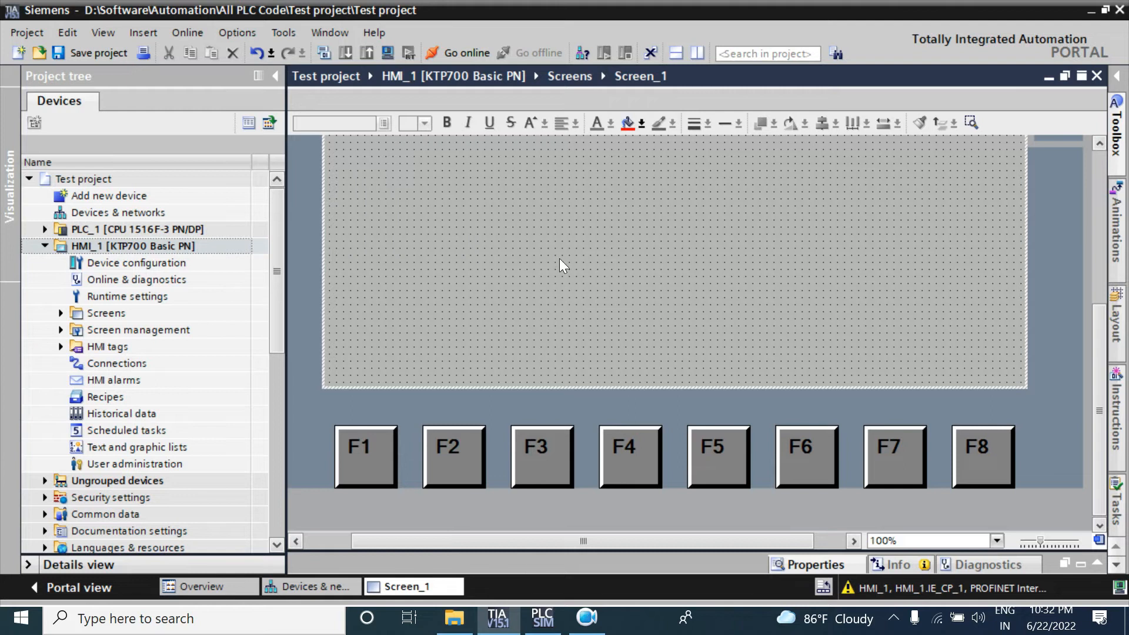
mouse_move(369, 455)
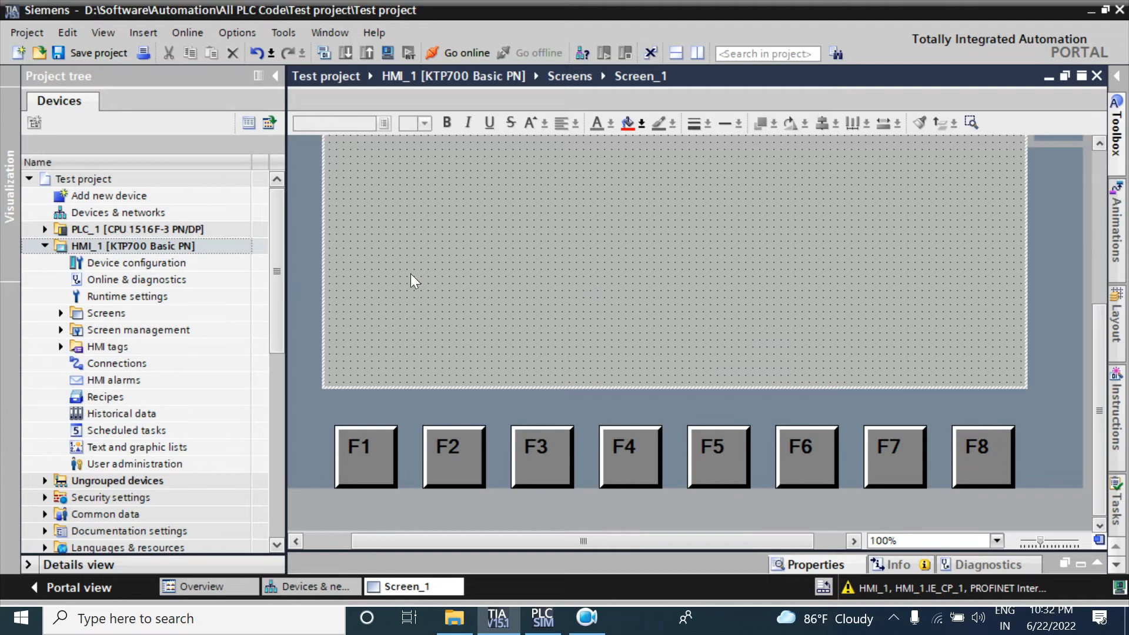
mouse_move(490, 252)
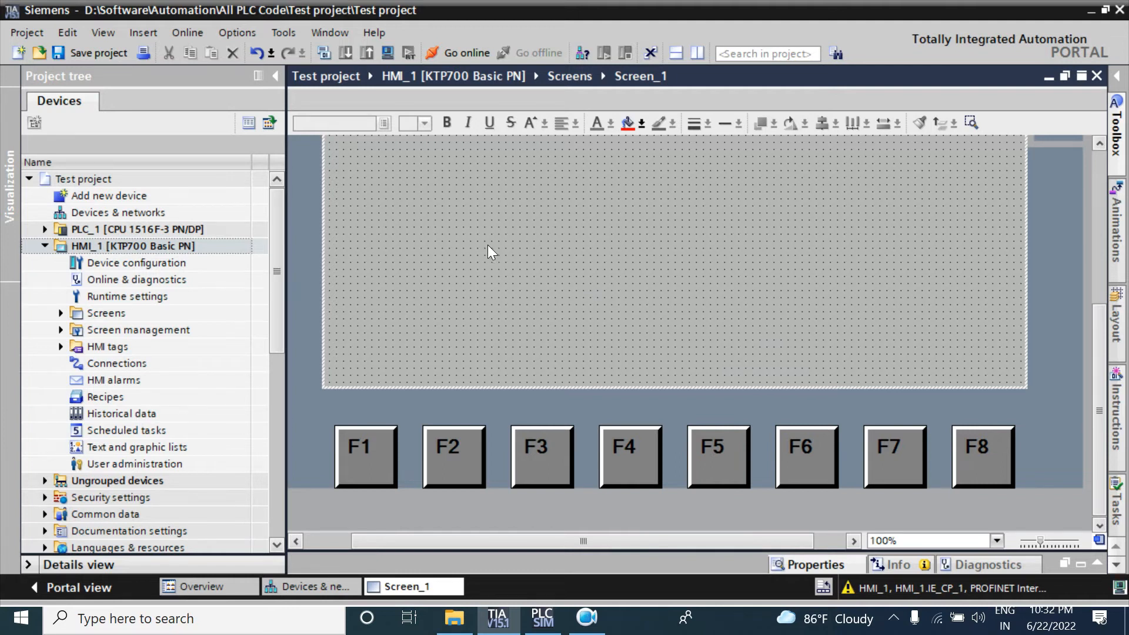
mouse_move(231, 254)
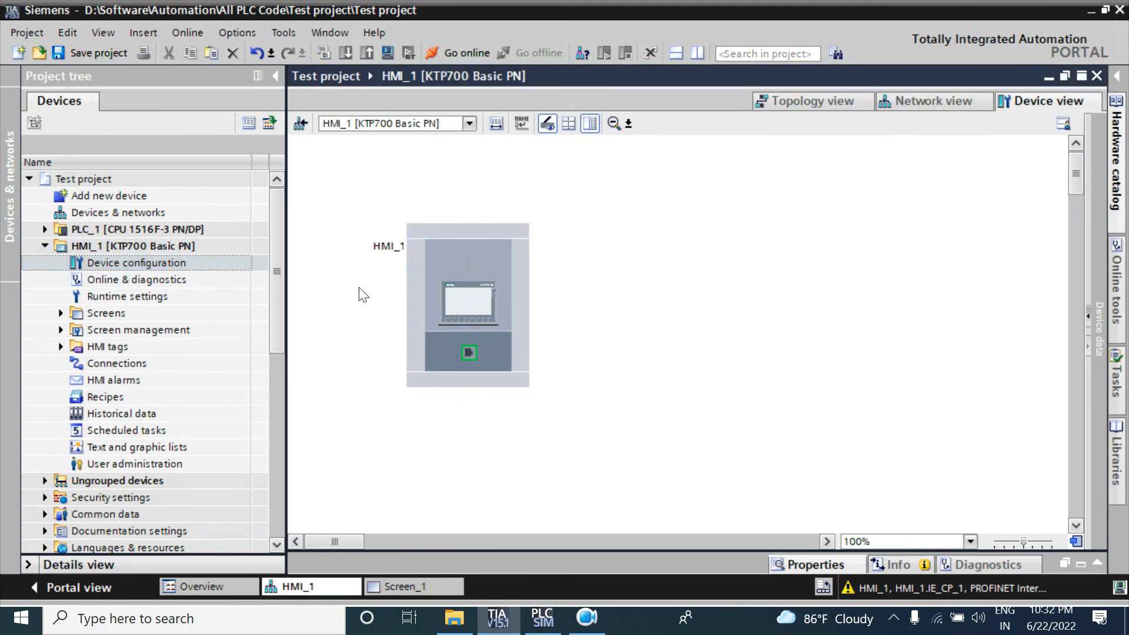
Select HMI_1 and switch to Network view showing it beside PLC_1
left_click(468, 302)
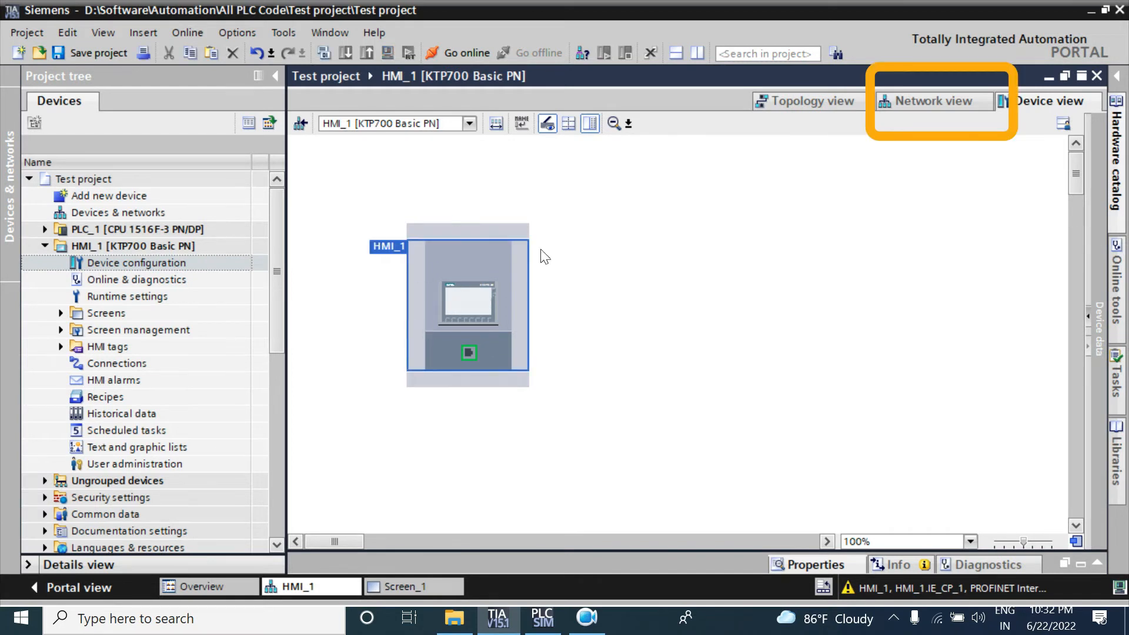
left_click(933, 100)
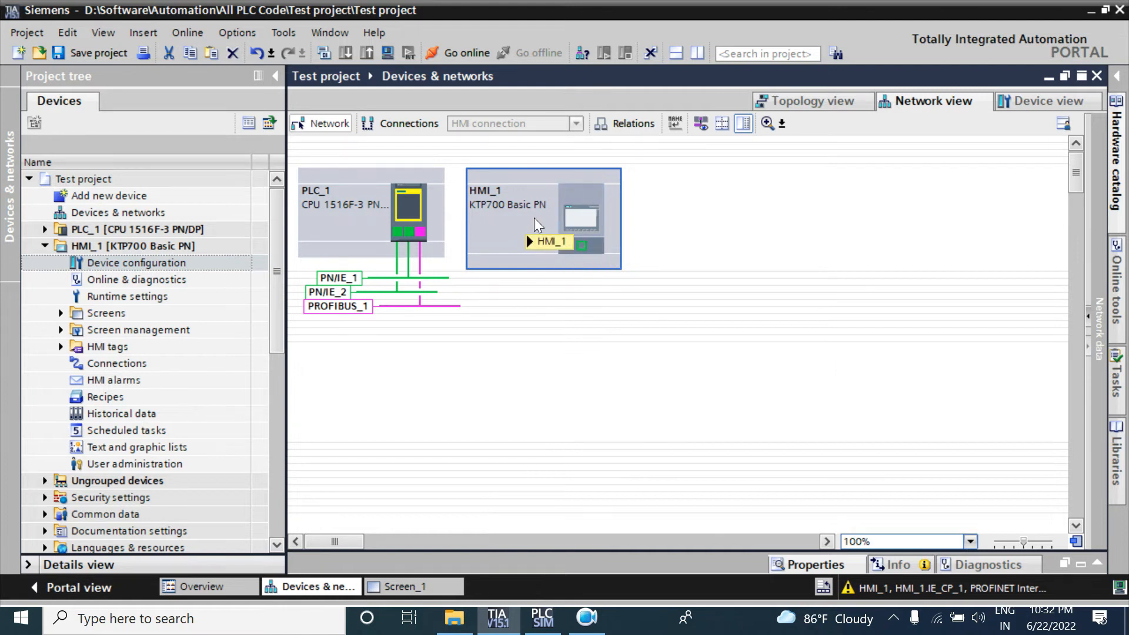
left_click(371, 212)
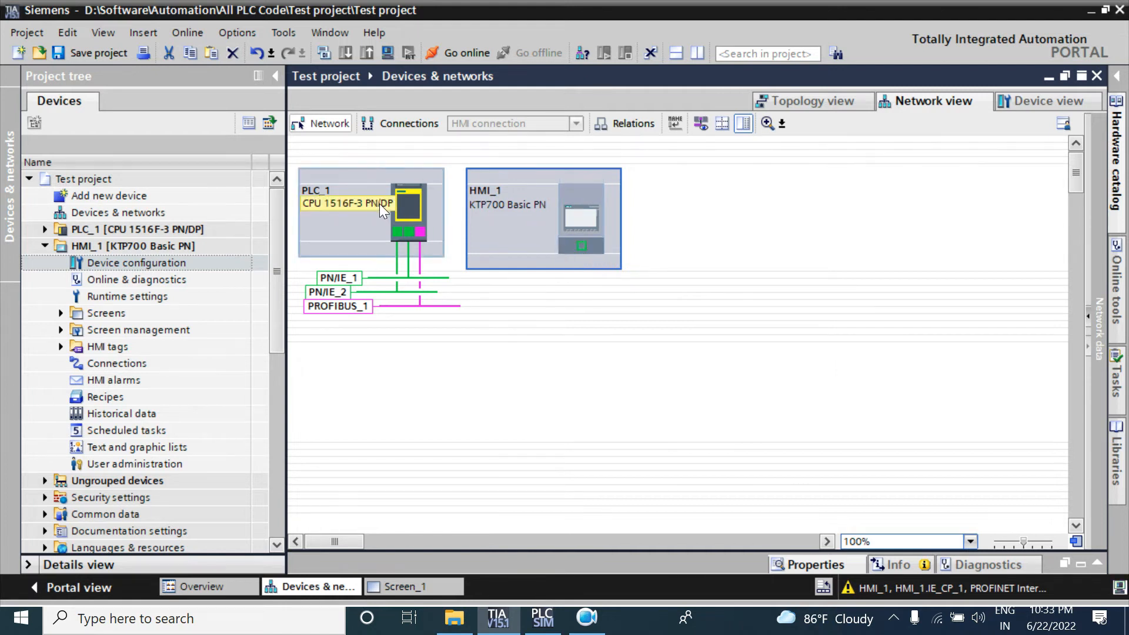
Select HMI_1's PROFINET port in the network view
left_click(542, 218)
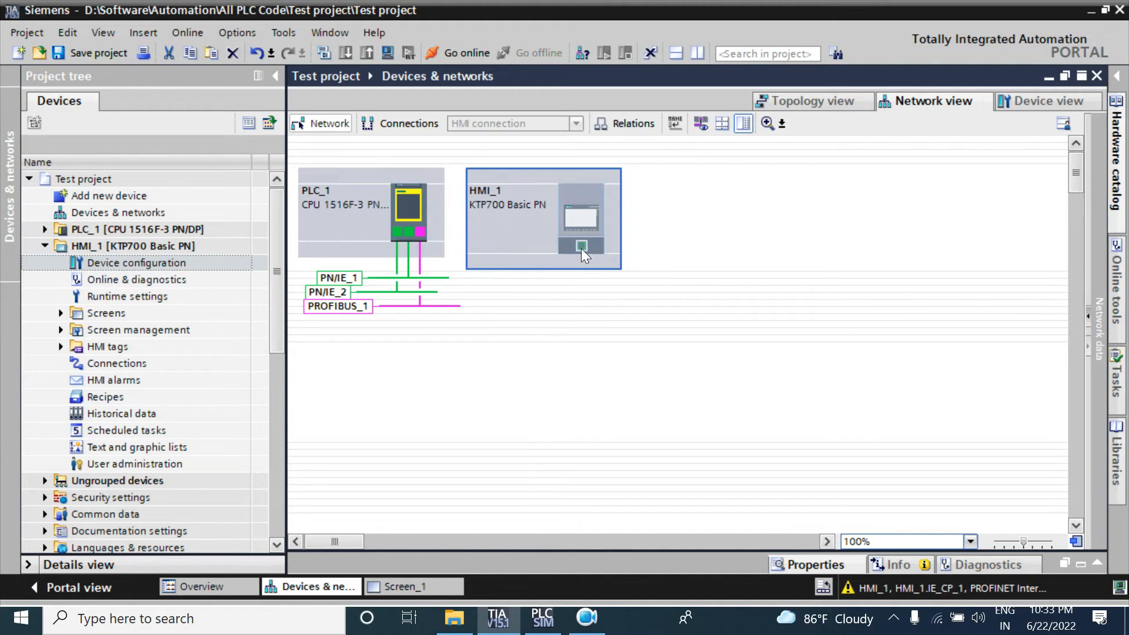
mouse_move(581, 248)
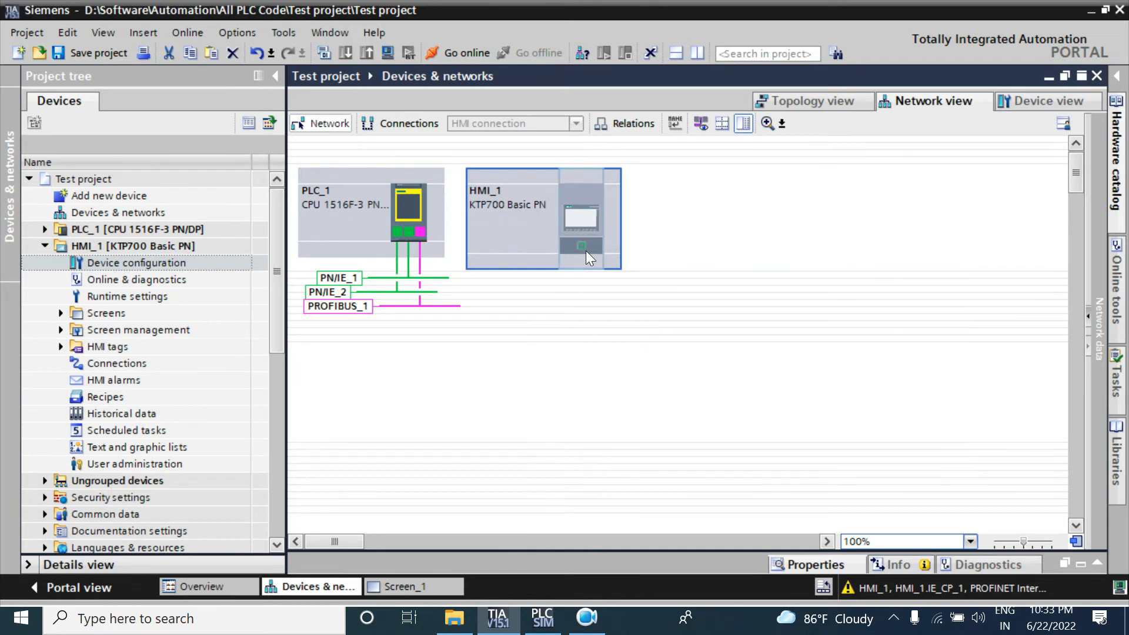
mouse_move(583, 260)
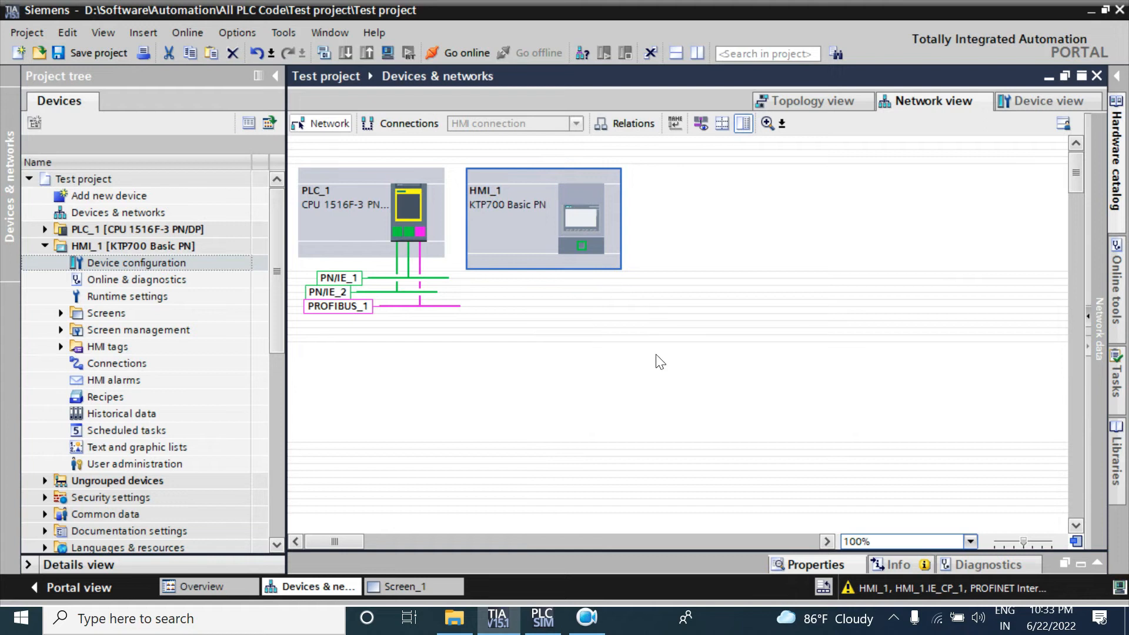
mouse_move(580, 267)
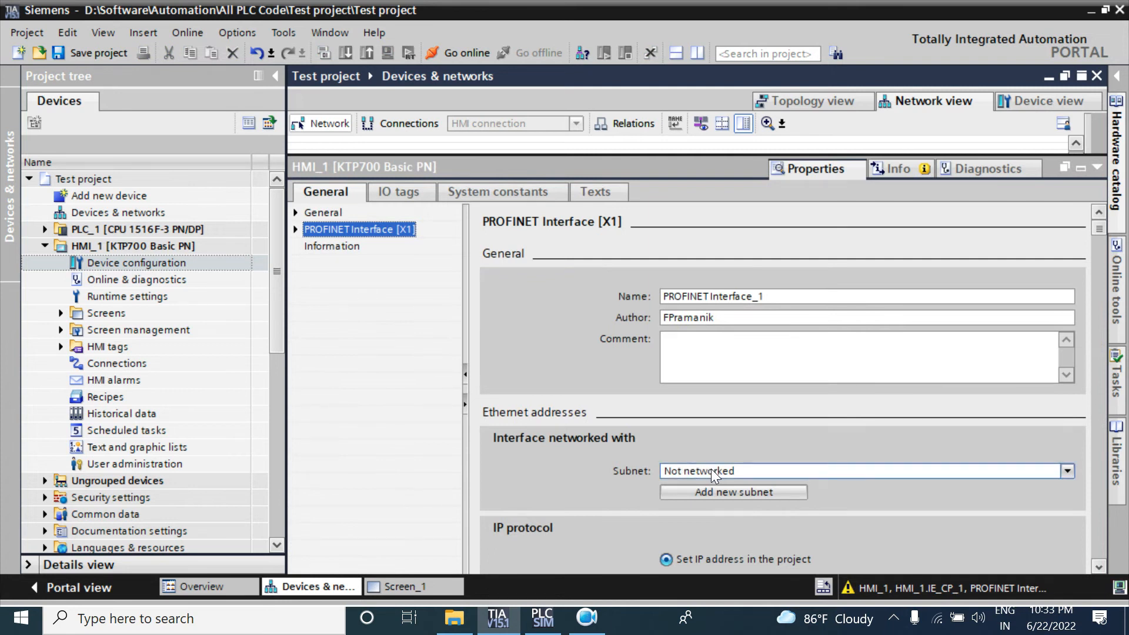
Set HMI_1's PROFINET interface [X1] subnet to PN/IE_1
left_click(1066, 471)
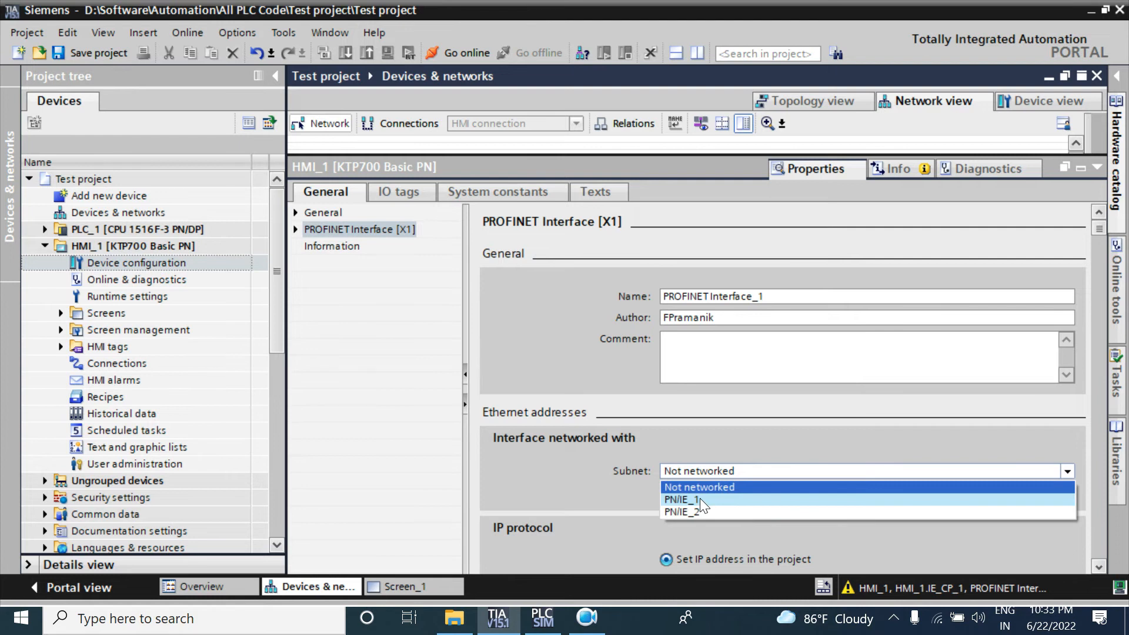
mouse_move(699, 511)
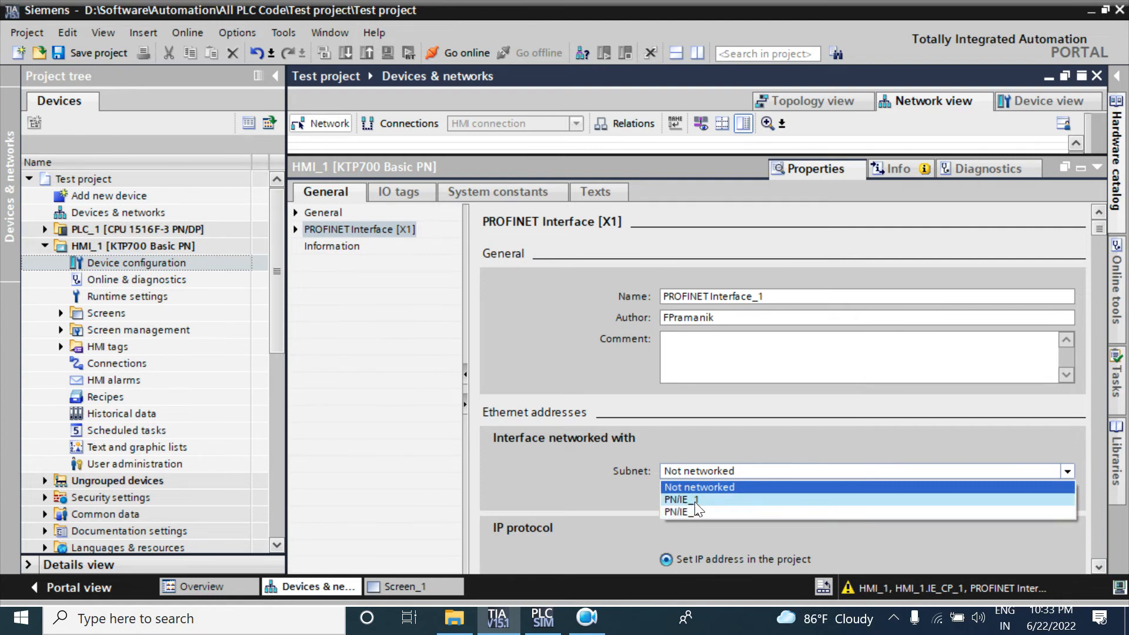
left_click(680, 500)
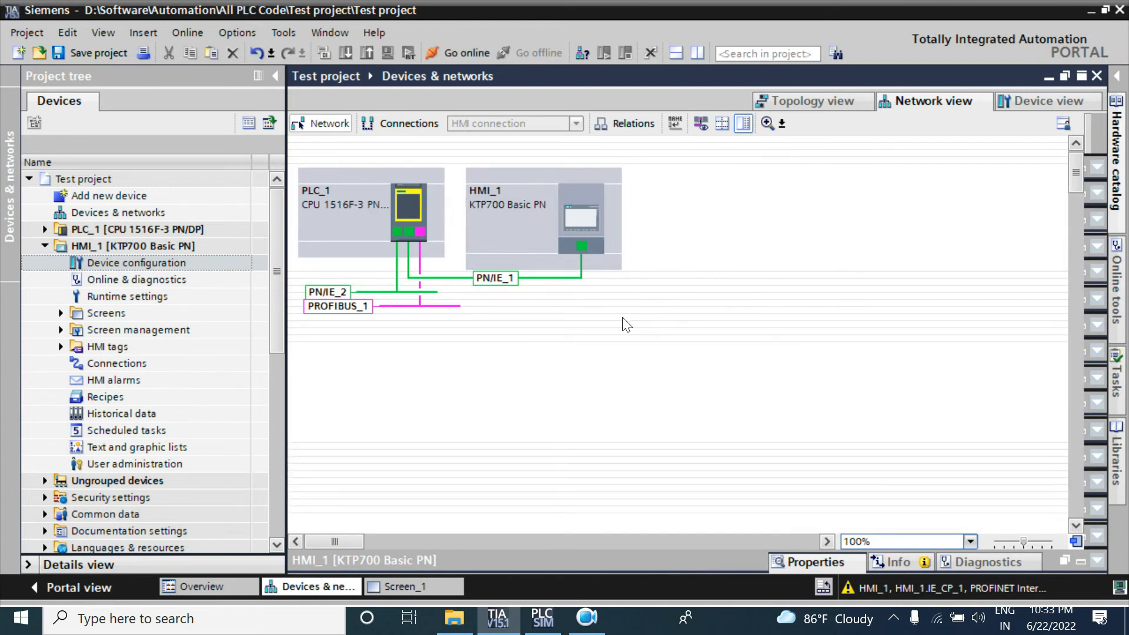
mouse_move(649, 282)
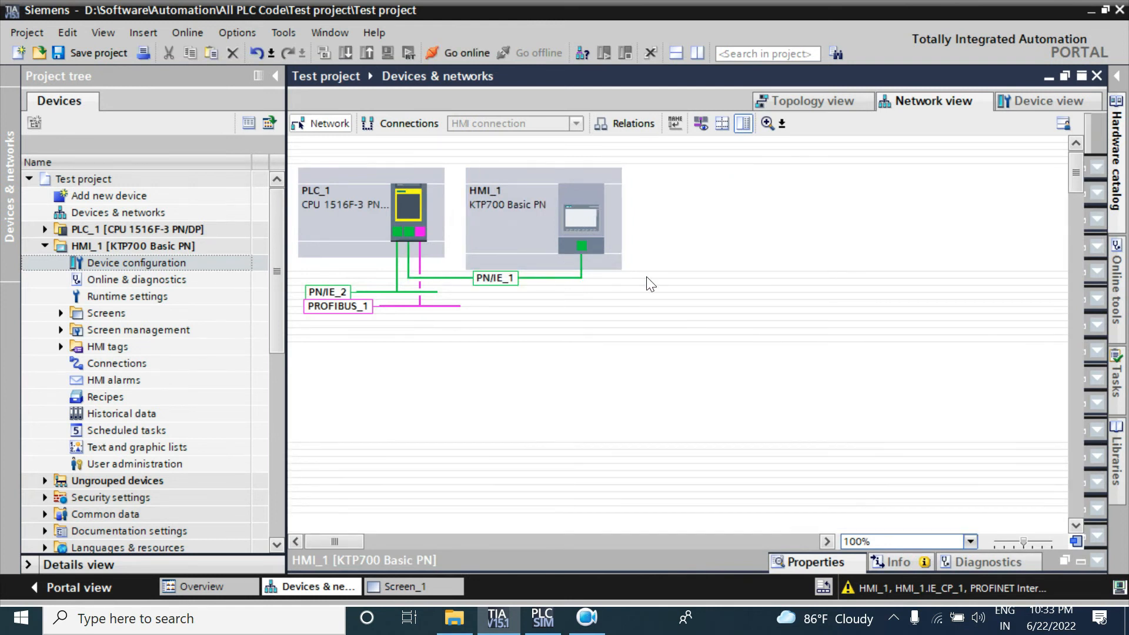
Drag HMI_1's port onto the PN/IE_1 subnet to relink it with PLC_1
left_click(543, 219)
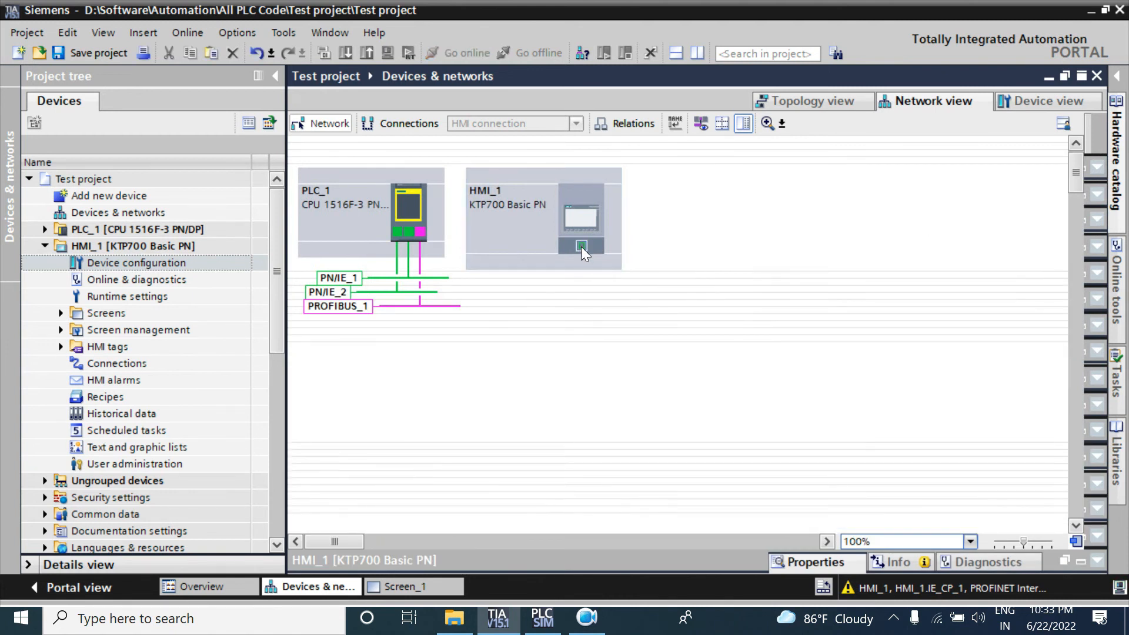
left_click_drag(581, 246, 410, 234)
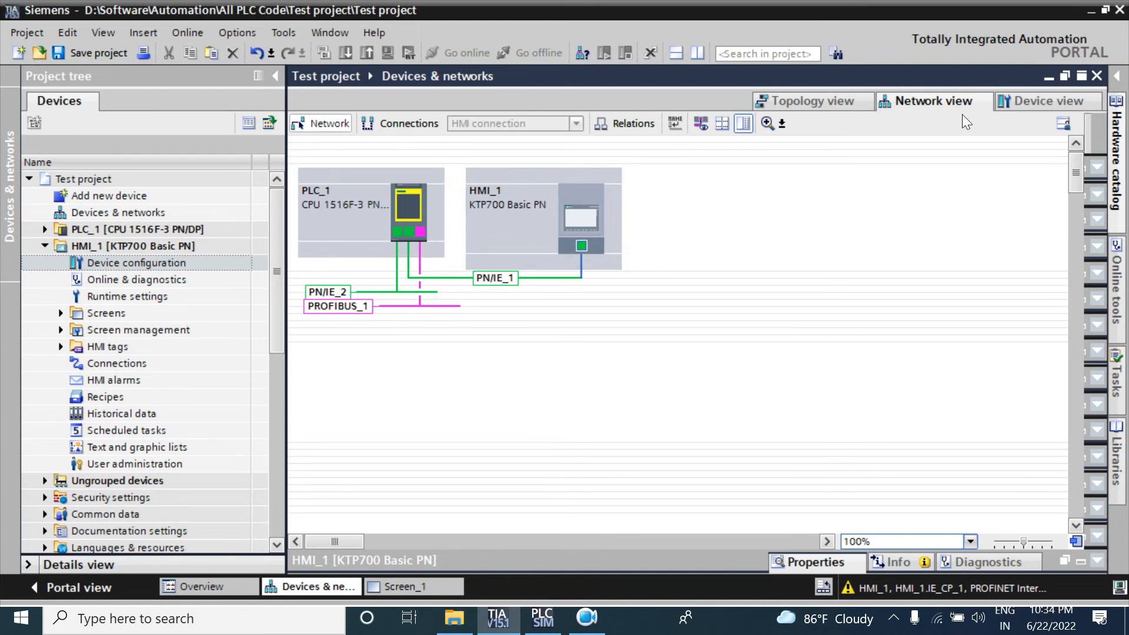
mouse_move(941, 150)
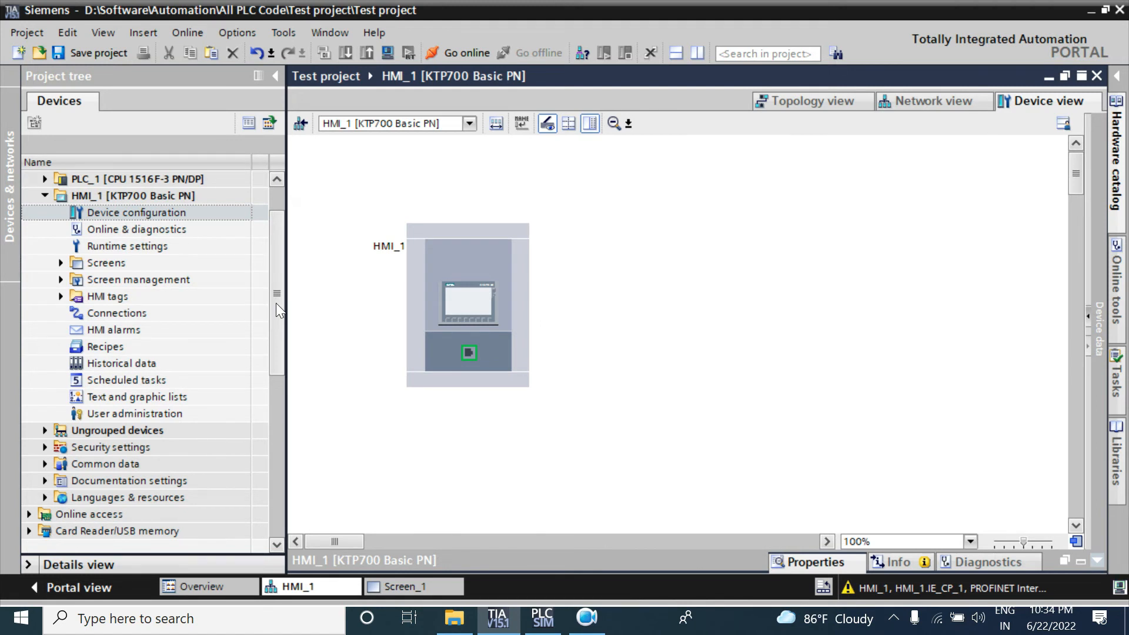
Open the Connections editor under HMI_1 in the project tree
left_click(116, 312)
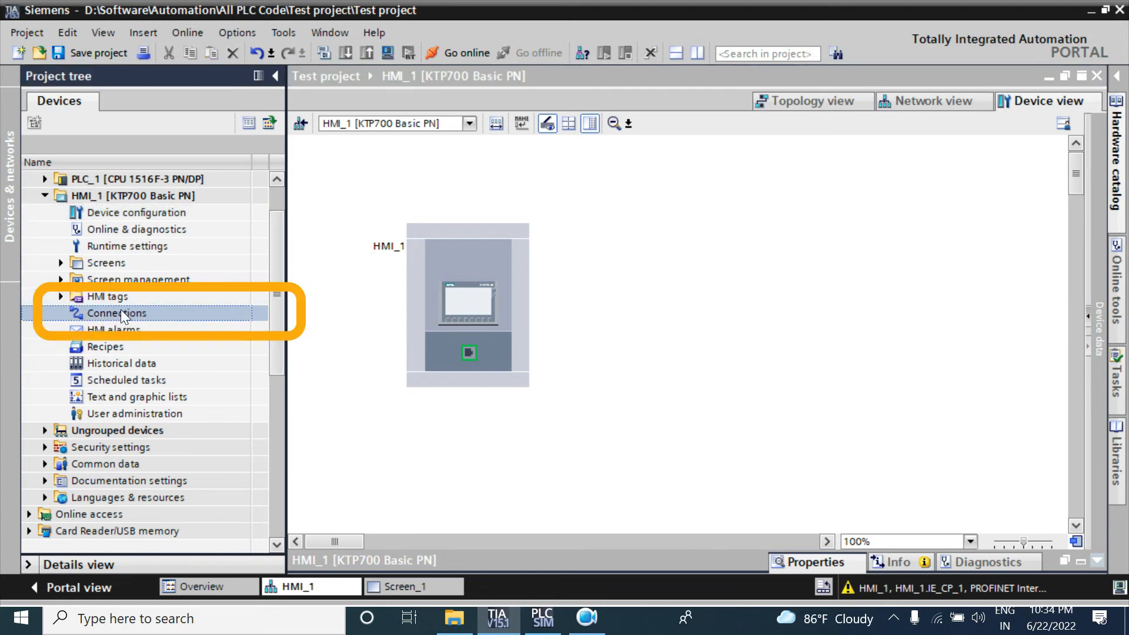
mouse_move(378, 374)
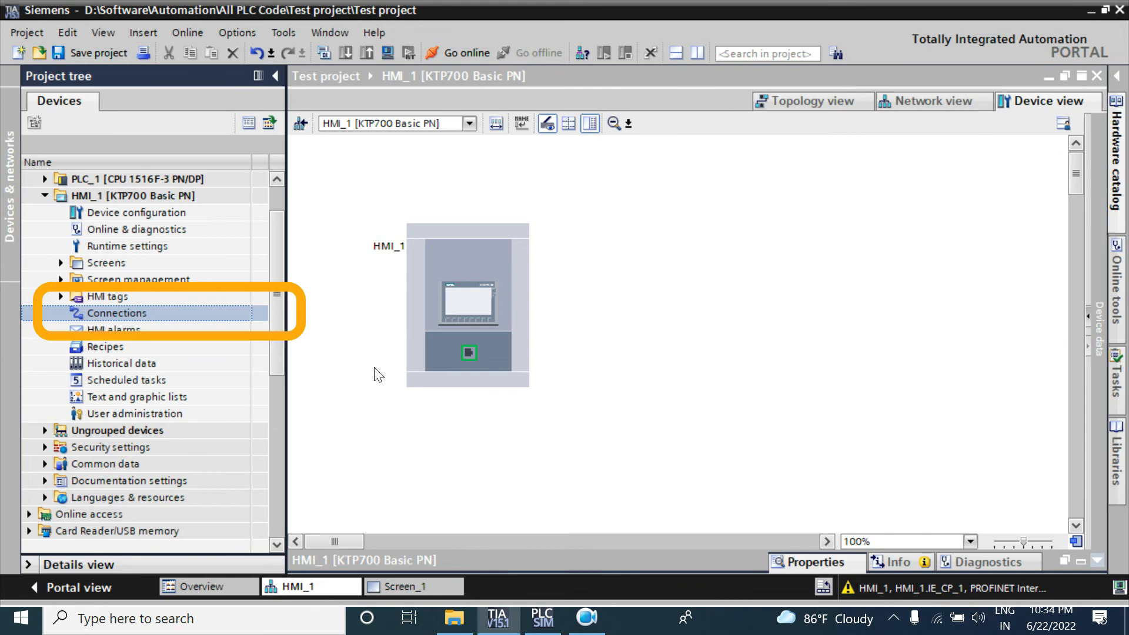
double_click(114, 312)
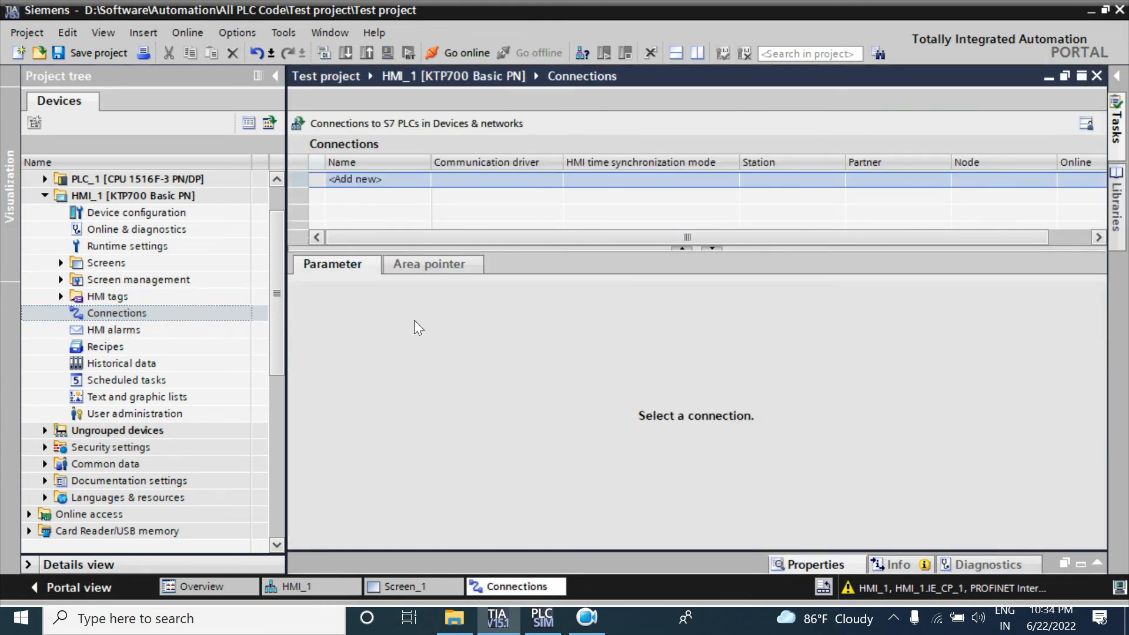
Add Connection_1 linking HMI 192.168.0.2 to PLC 192.168.0.1
left_click(354, 179)
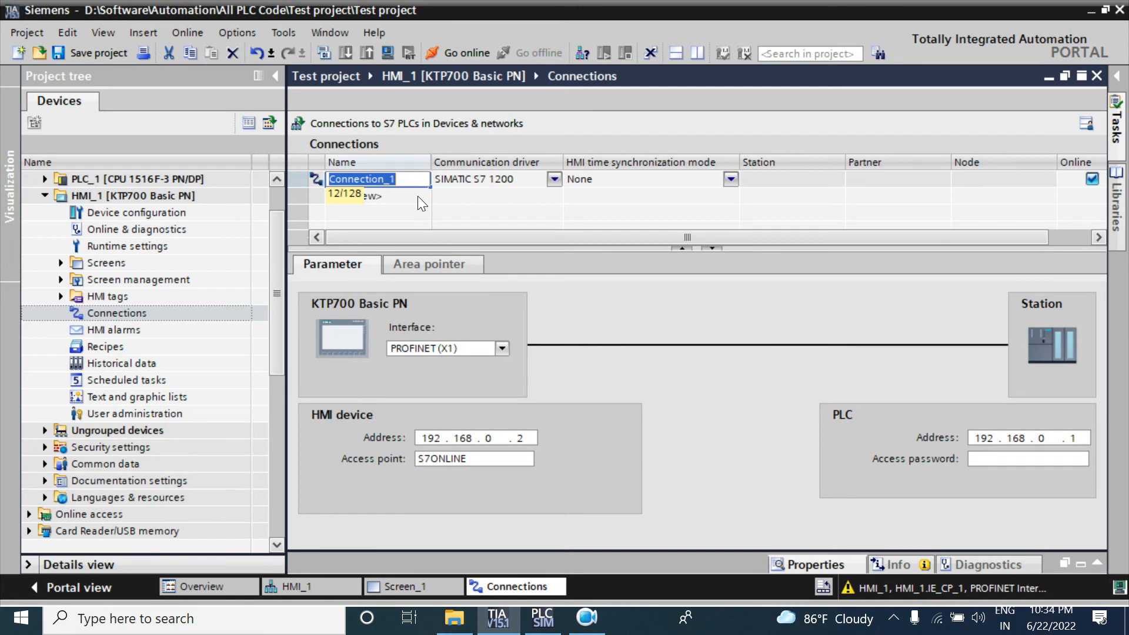
mouse_move(452, 197)
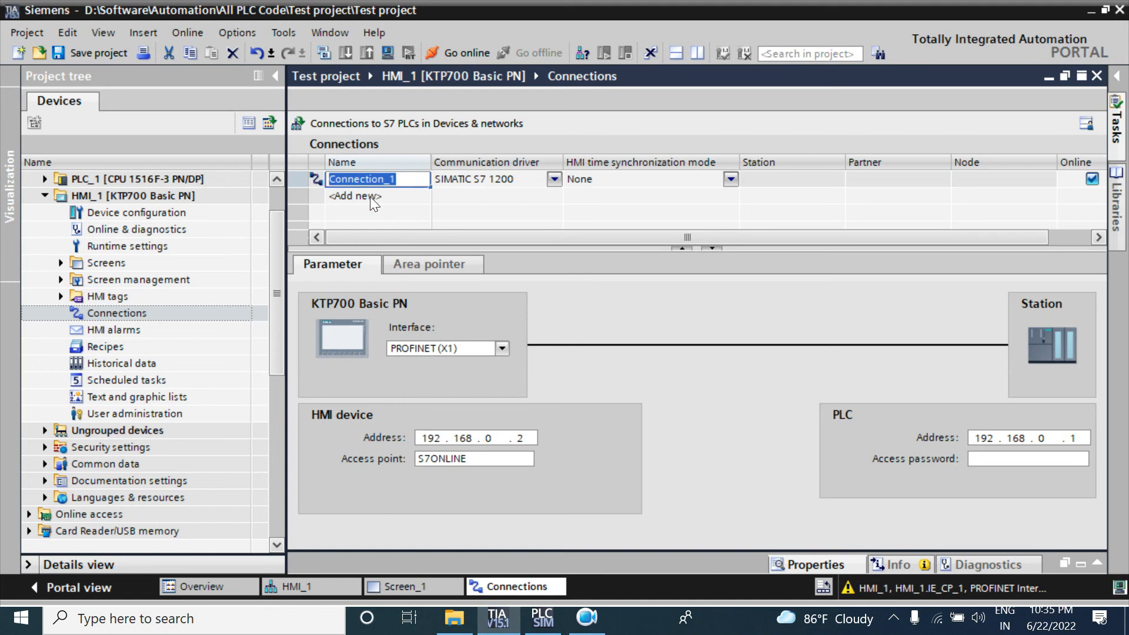
mouse_move(380, 208)
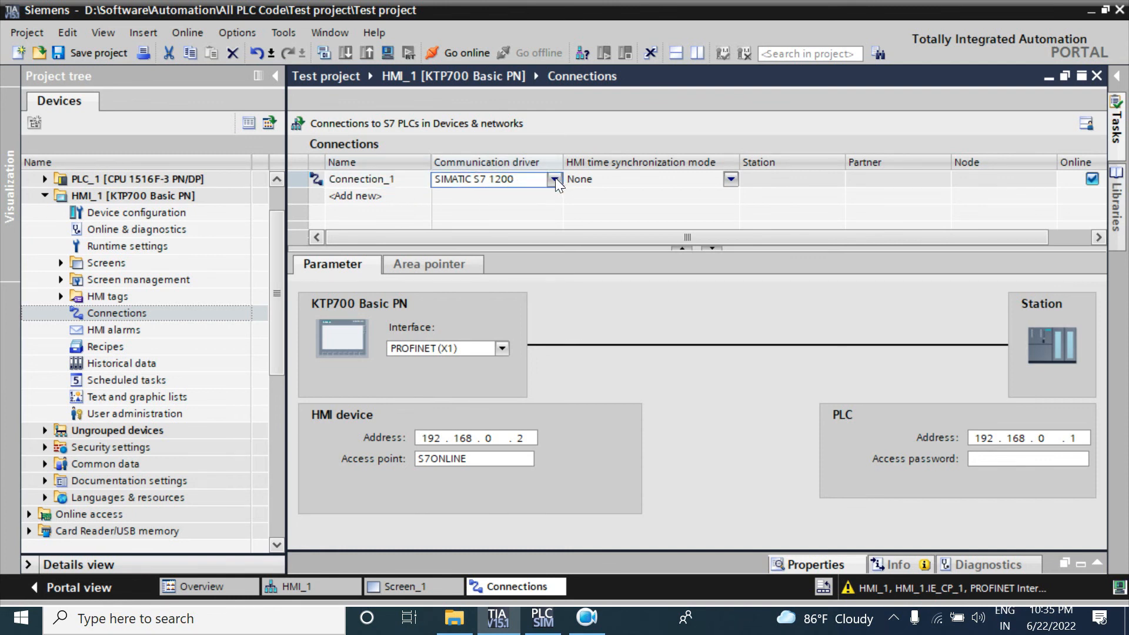
Change Connection_1's communication driver from SIMATIC S7 1200 to SIMATIC S7 1500
left_click(554, 180)
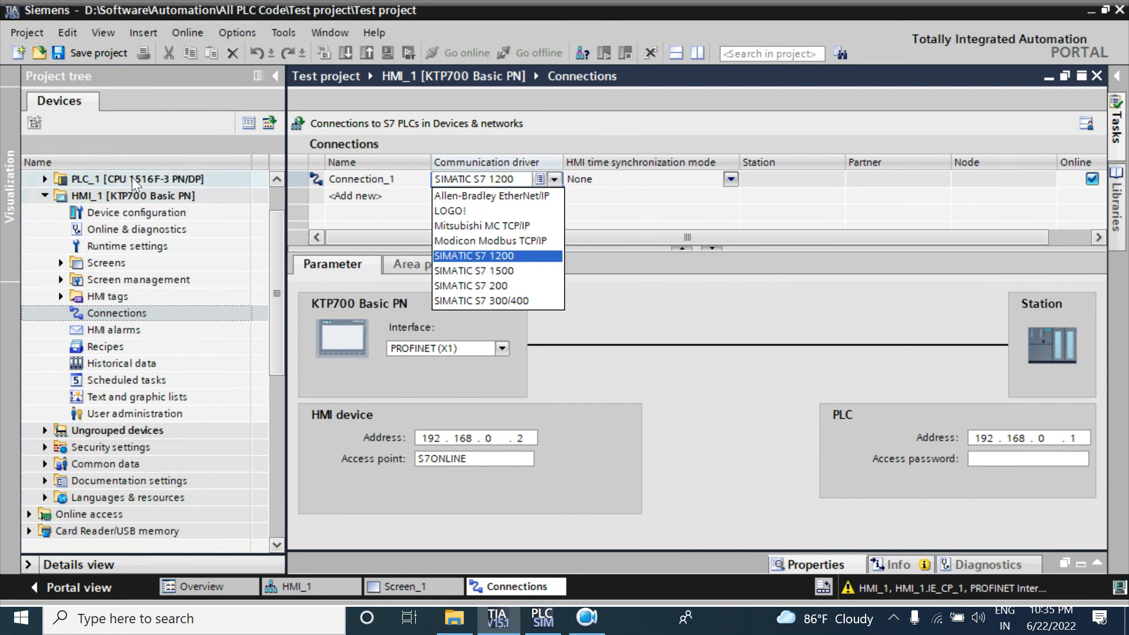
mouse_move(191, 186)
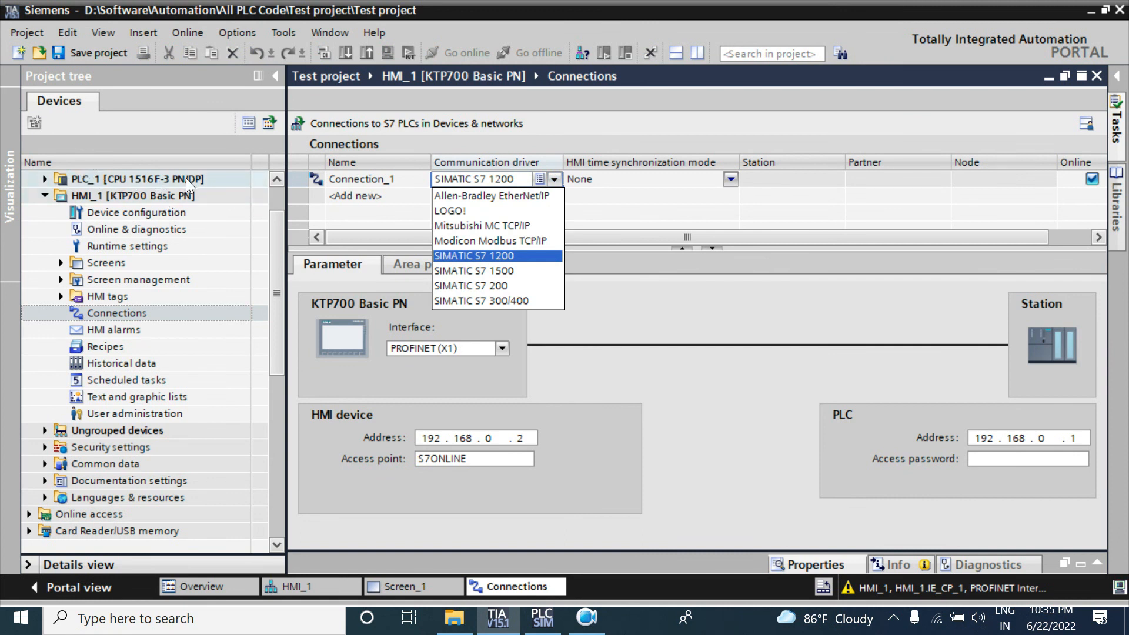
mouse_move(498, 281)
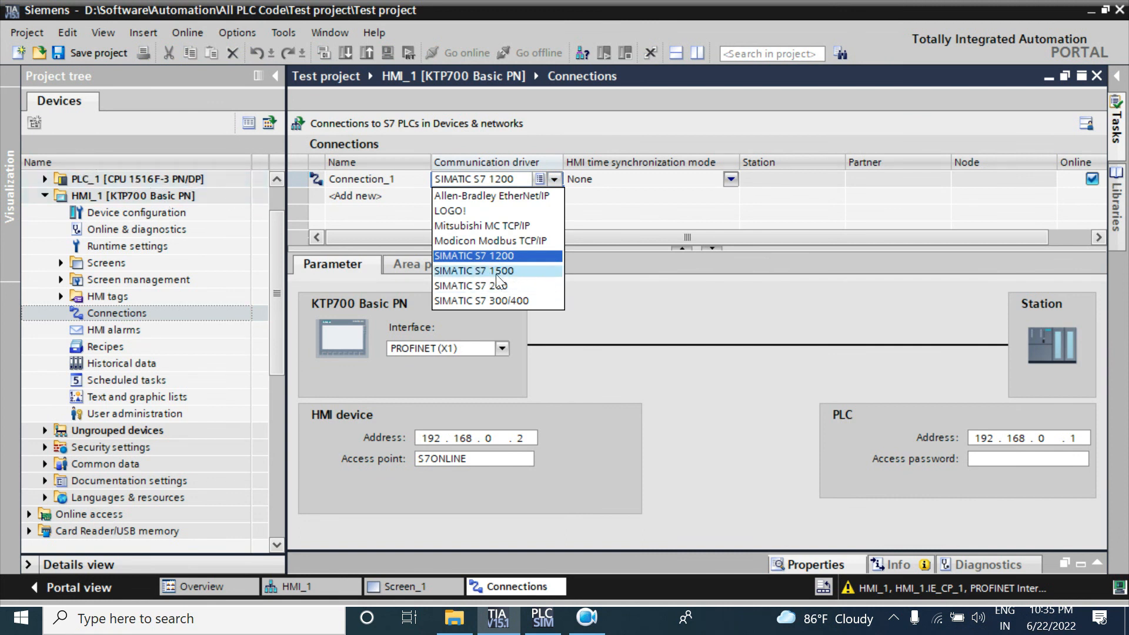
left_click(473, 270)
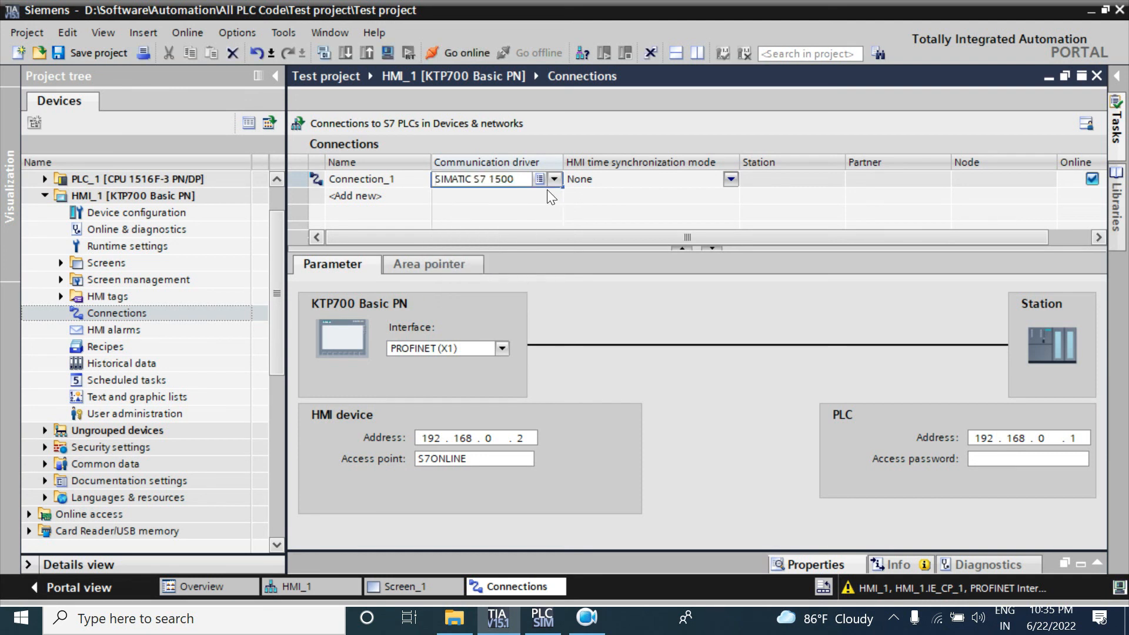
left_click(554, 179)
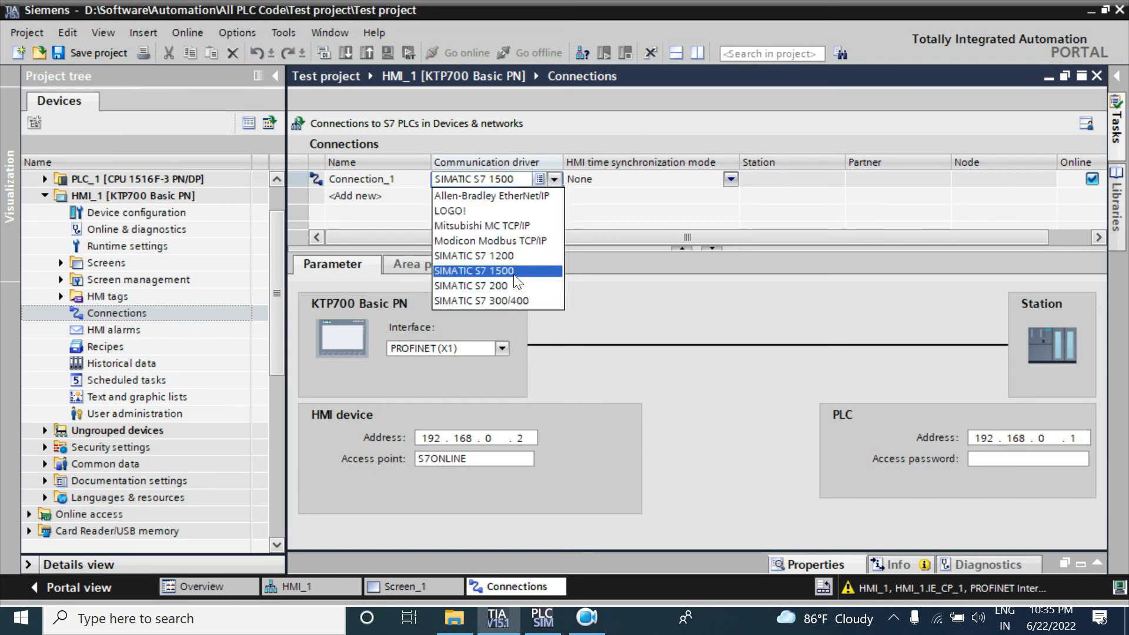
mouse_move(601, 211)
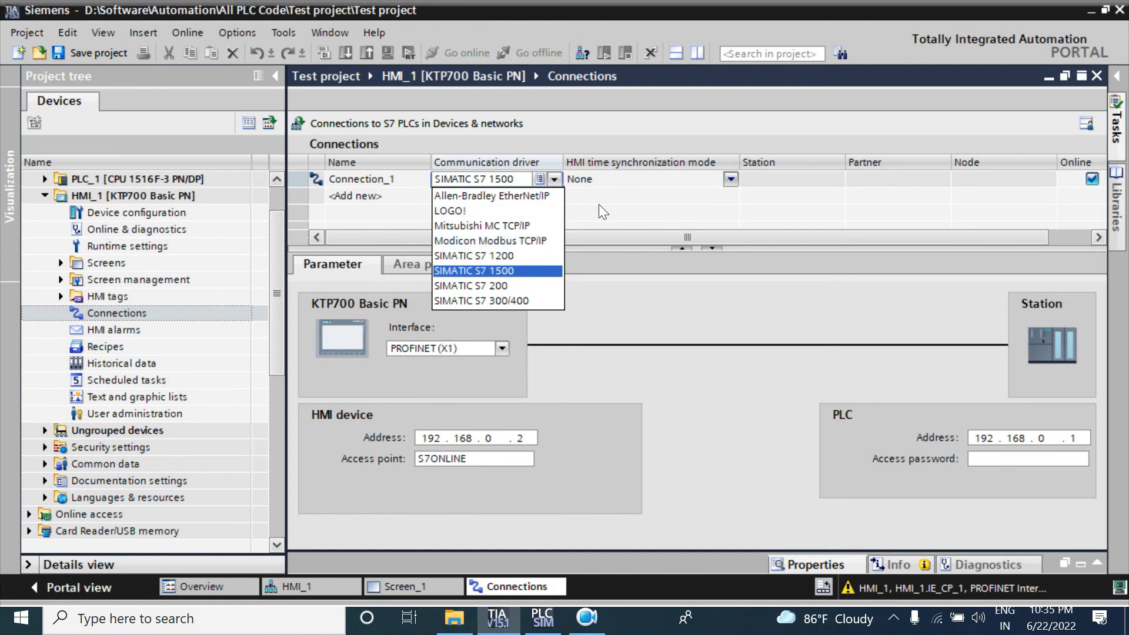
left_click(474, 270)
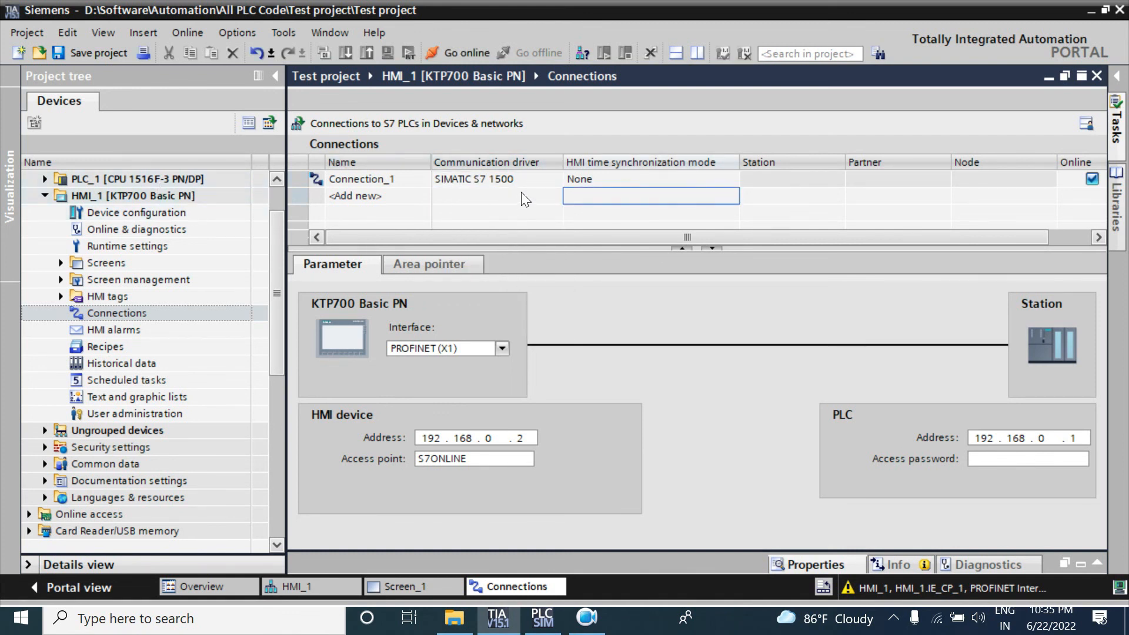
left_click(554, 179)
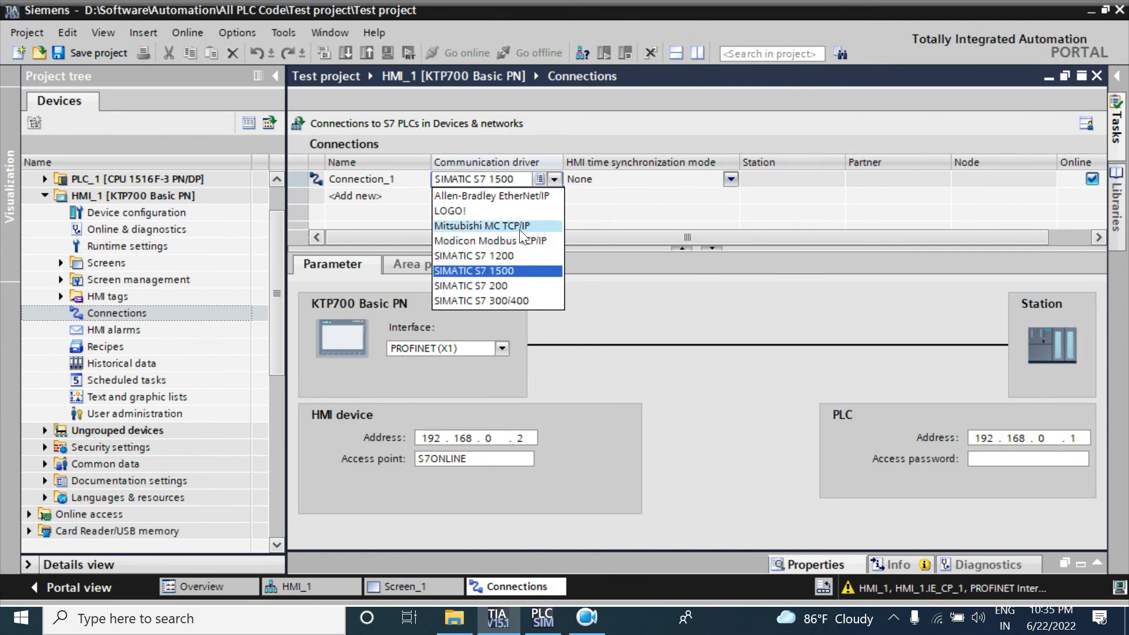
left_click(474, 270)
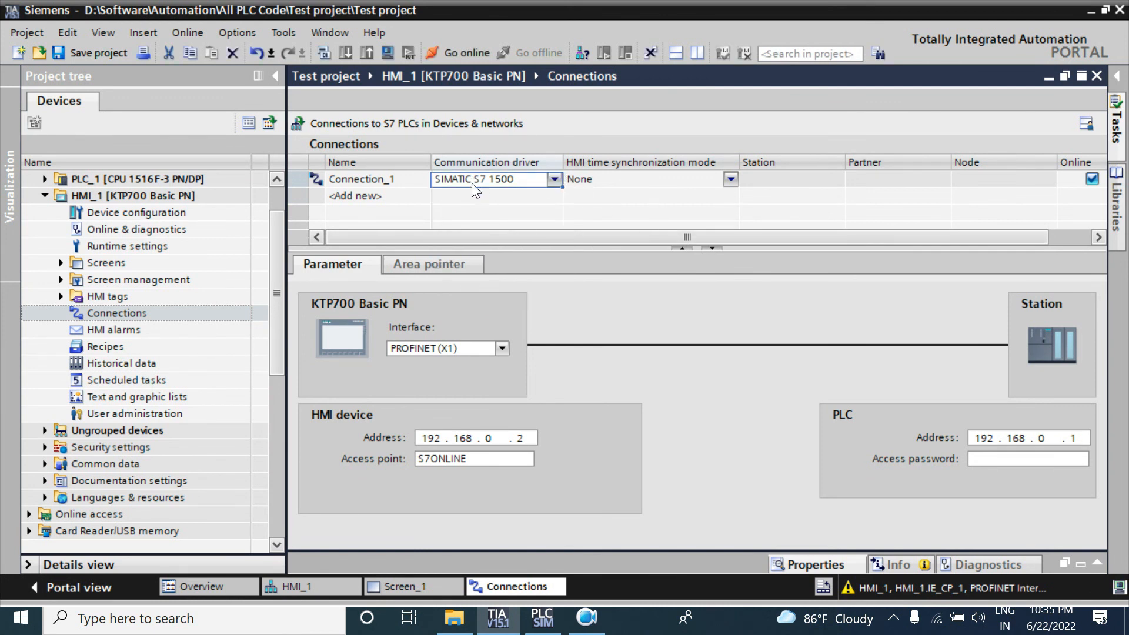